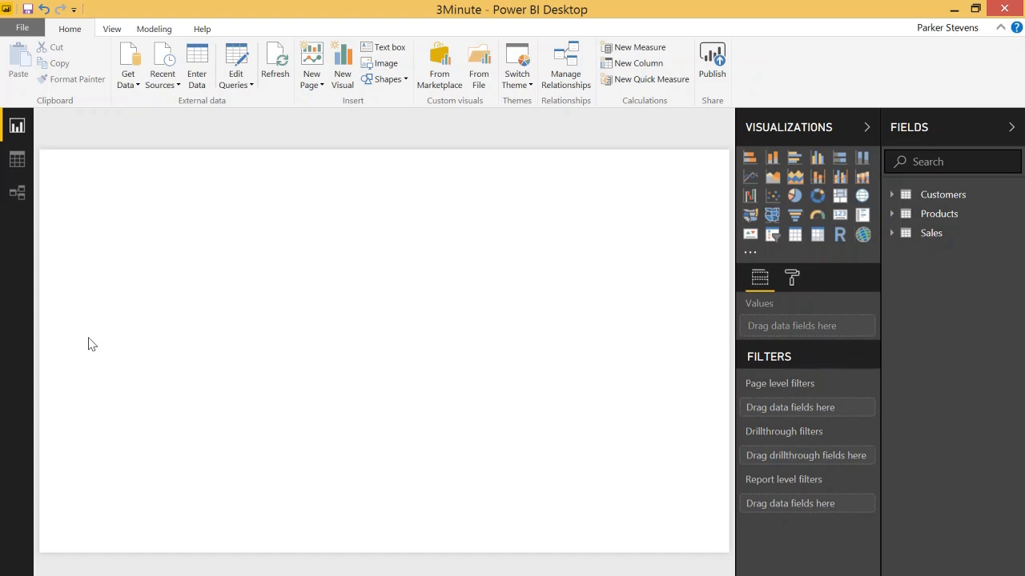
# Add a SalesAmount-by-OrderDate waterfall chart and an OrderDate slicer to the page.
pyautogui.click(749, 196)
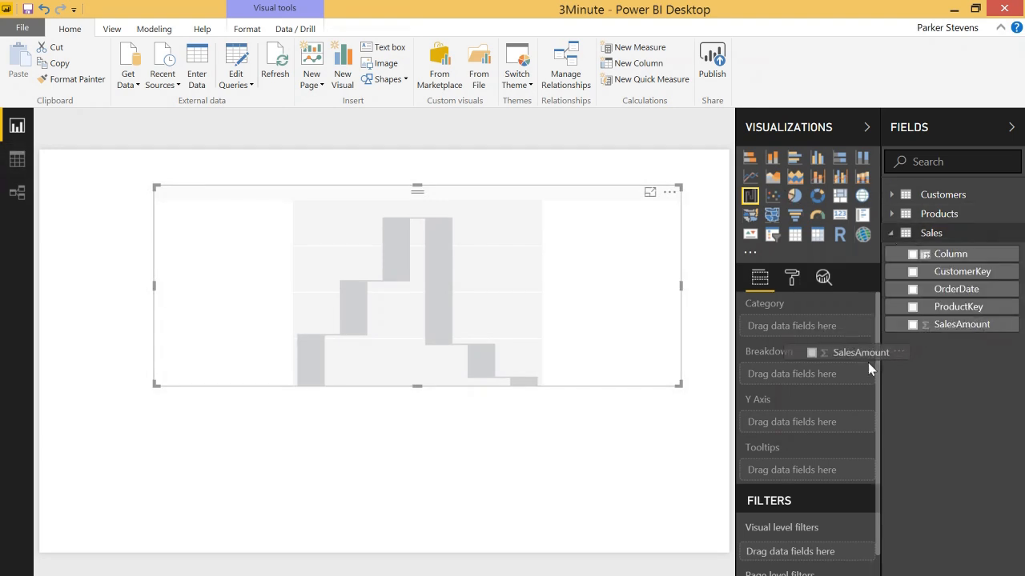
pyautogui.click(914, 324)
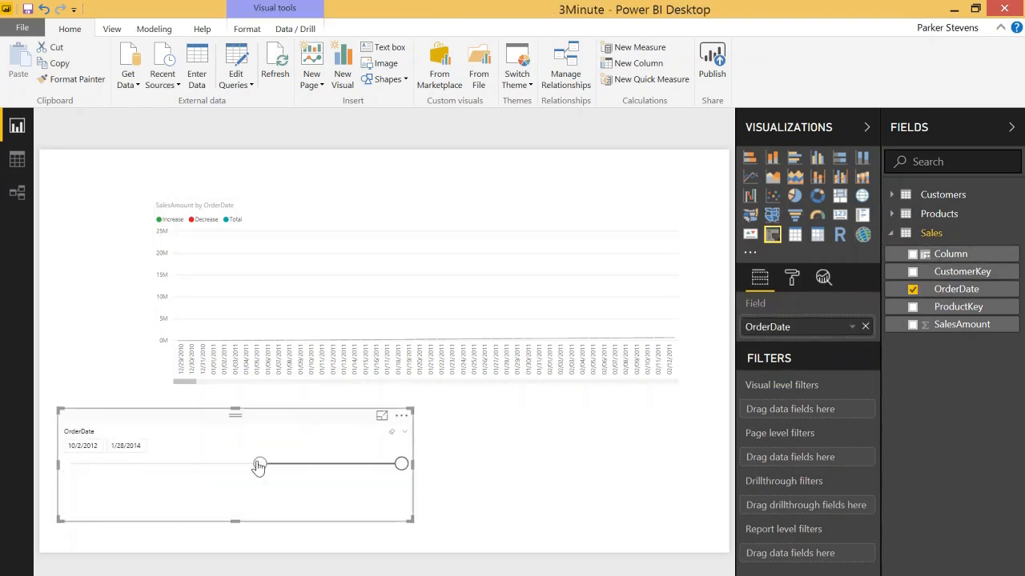
# Narrow the OrderDate slicer range to end at 11/1/2012, starting 10/2/2012.
pyautogui.moveTo(400, 463); pyautogui.dragTo(270, 463)
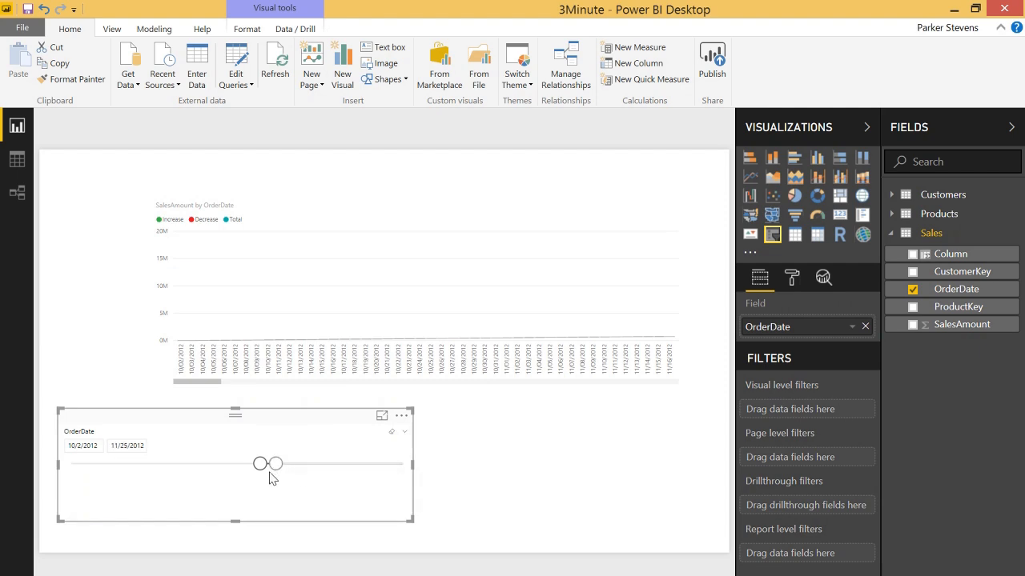
pyautogui.moveTo(280, 462); pyautogui.dragTo(263, 462)
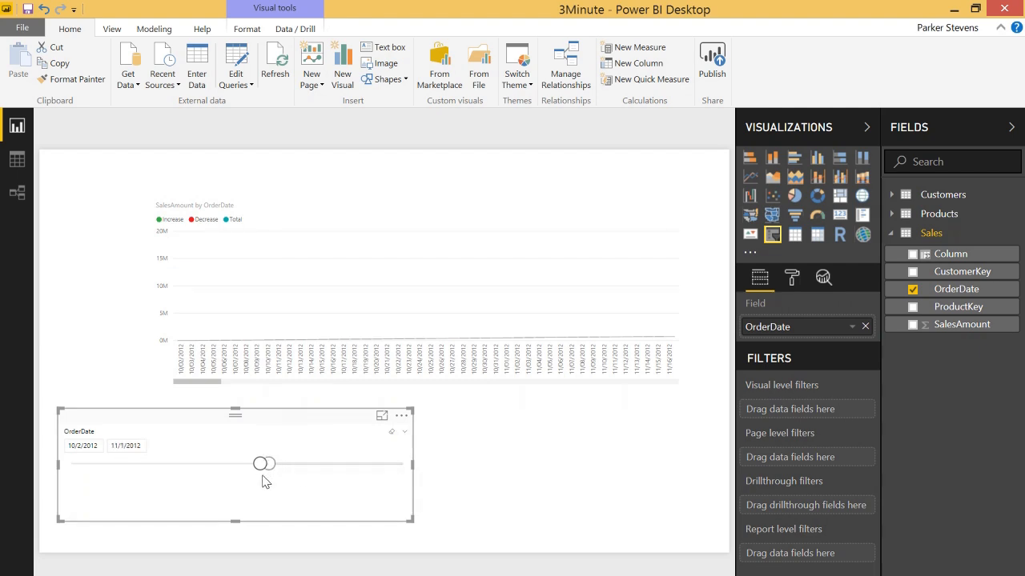
pyautogui.moveTo(264, 463); pyautogui.dragTo(269, 463)
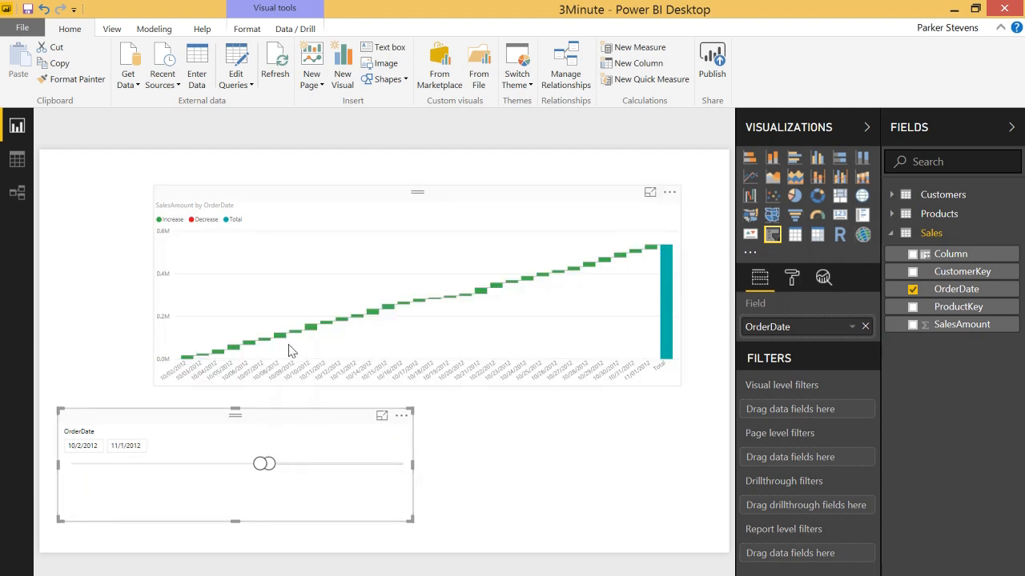
pyautogui.moveTo(198, 367)
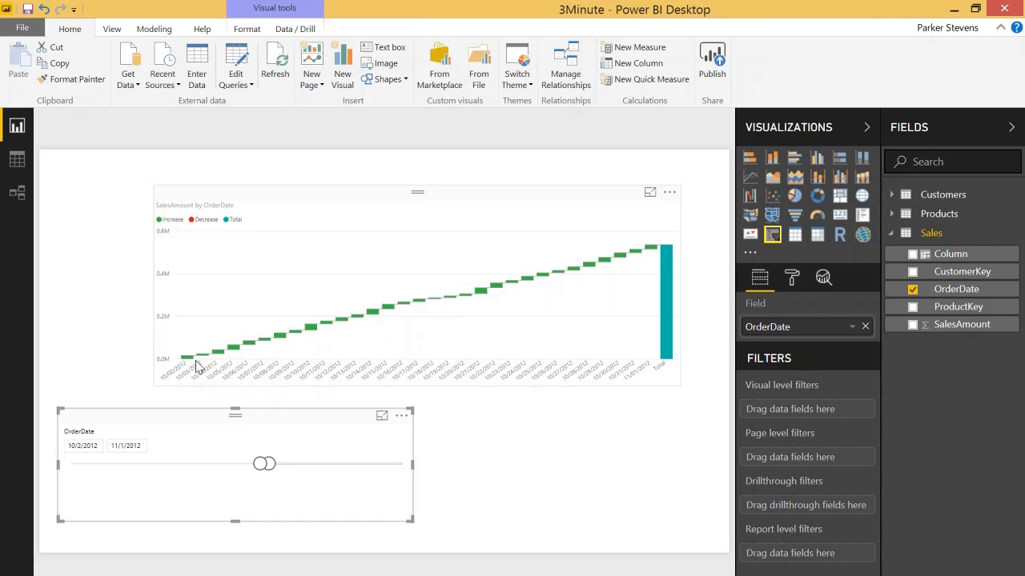
pyautogui.moveTo(302, 334)
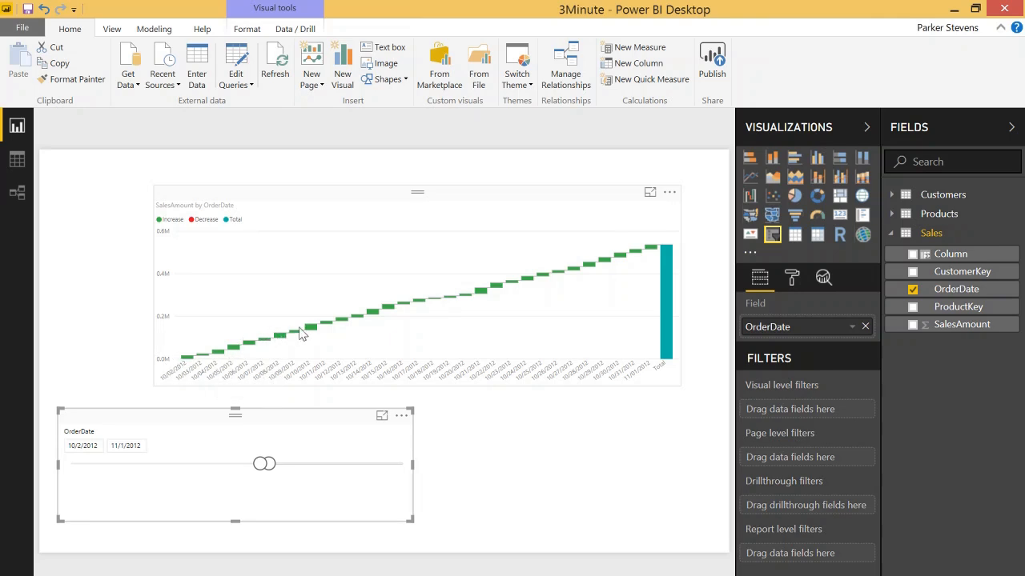
pyautogui.moveTo(486, 299)
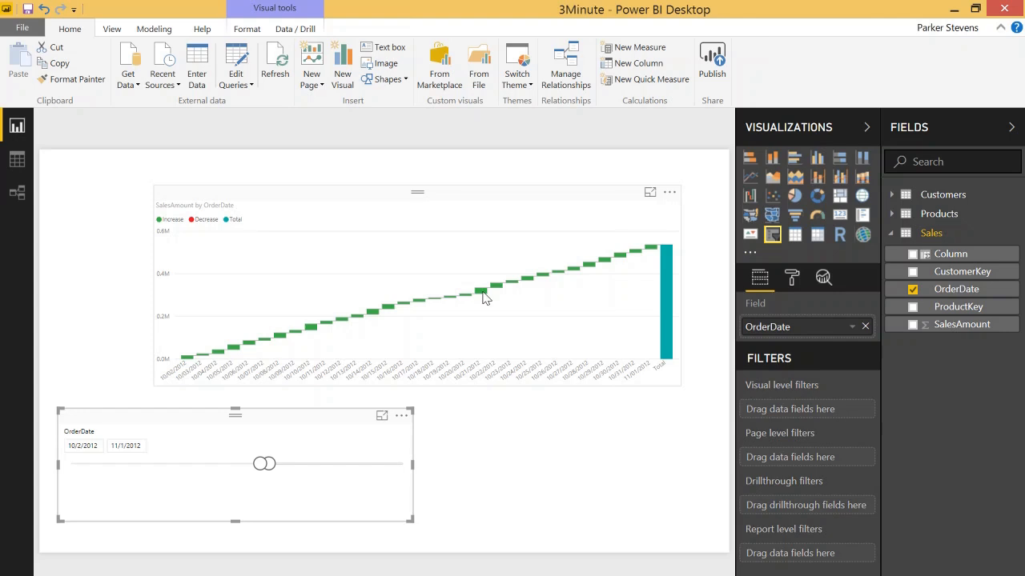
pyautogui.moveTo(662, 276)
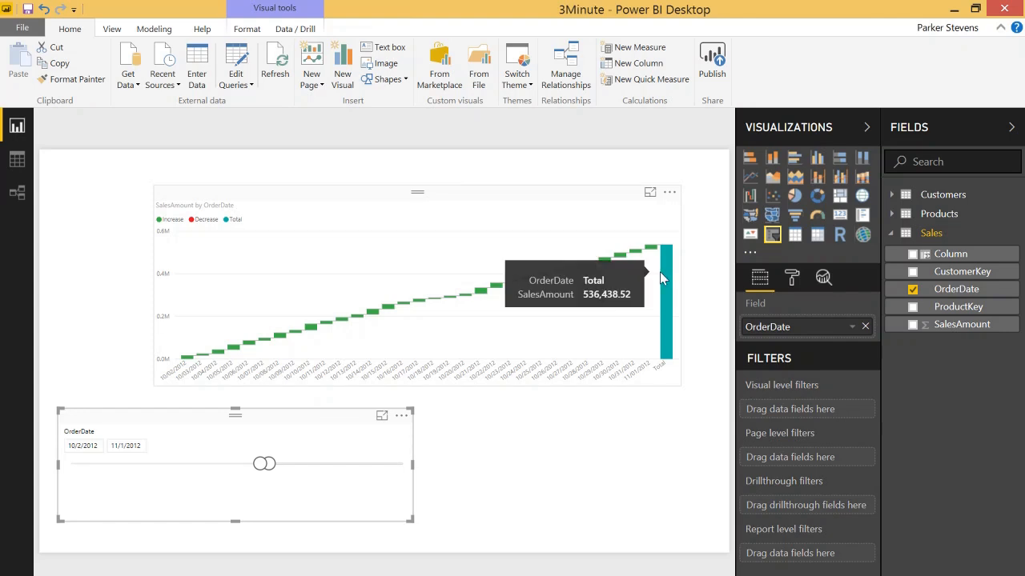
pyautogui.moveTo(669, 278)
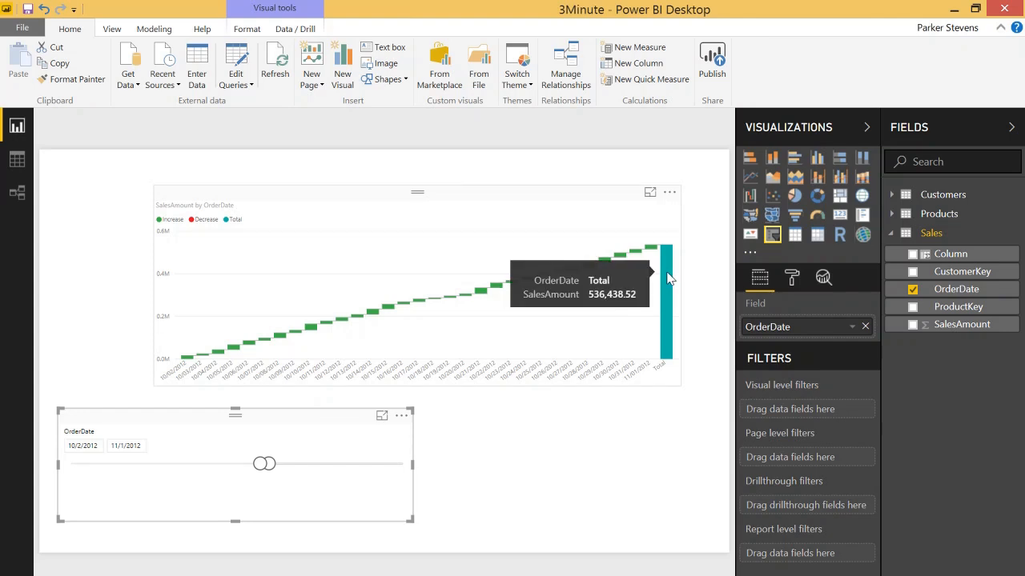
pyautogui.moveTo(648, 255)
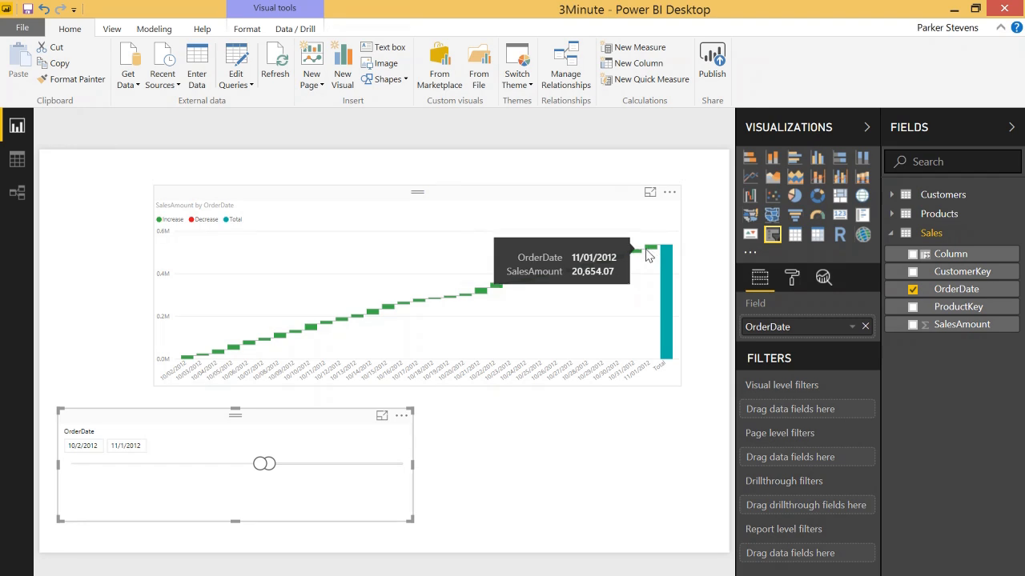
pyautogui.moveTo(285, 310)
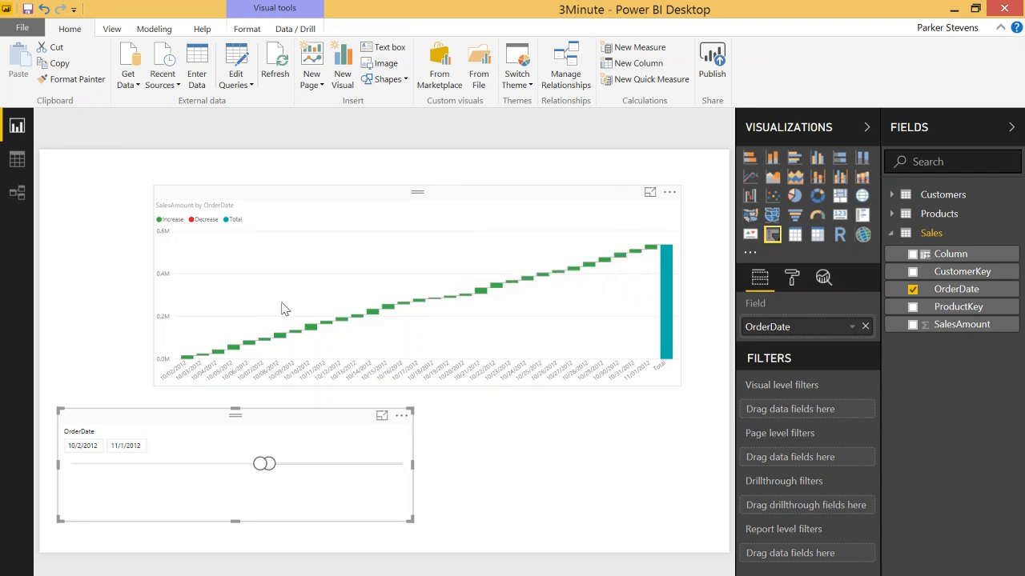
pyautogui.moveTo(447, 263)
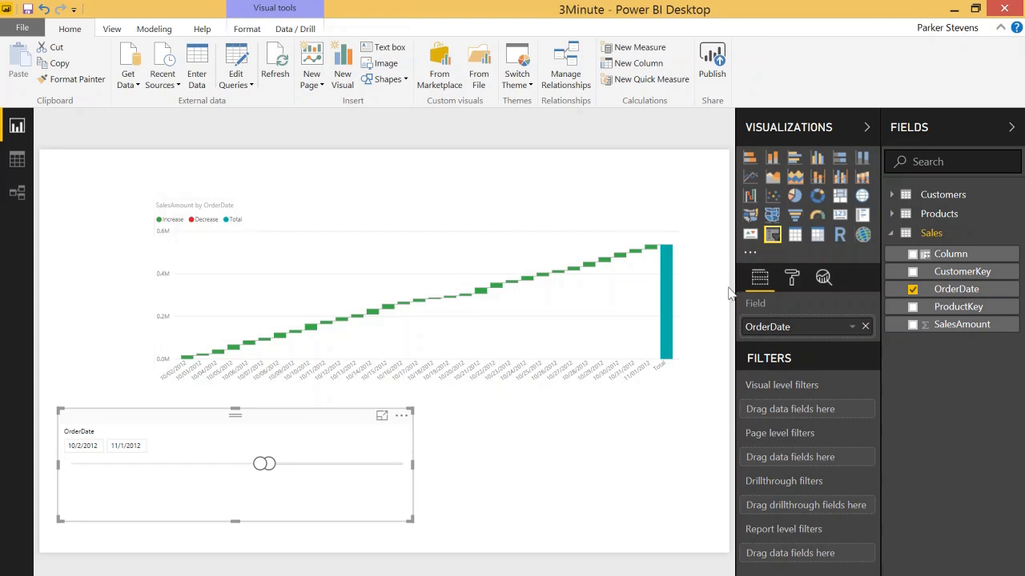
# Collapse the Sales fields and enter a new data table named MeasureTable.
pyautogui.click(893, 233)
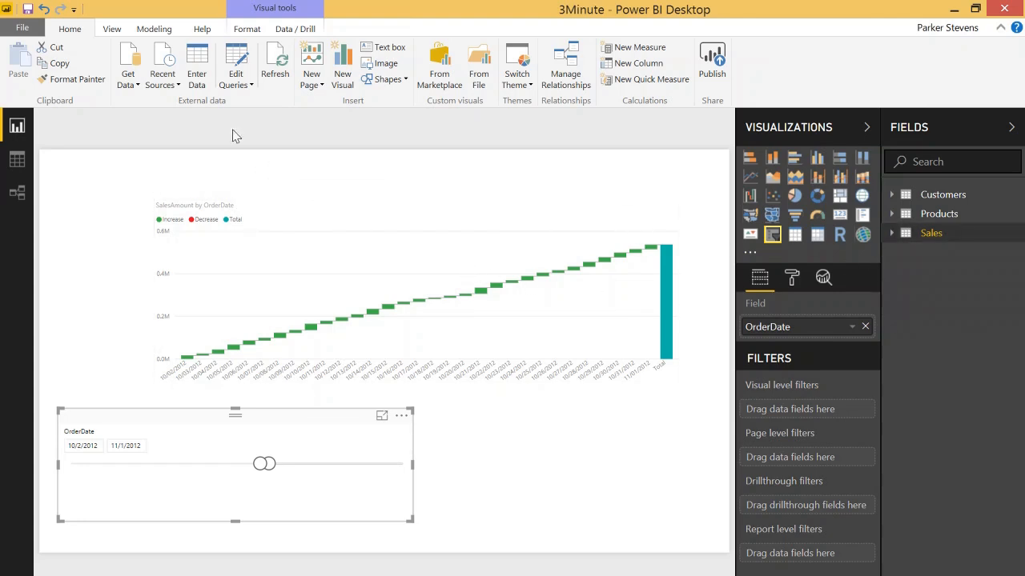
pyautogui.moveTo(197, 63)
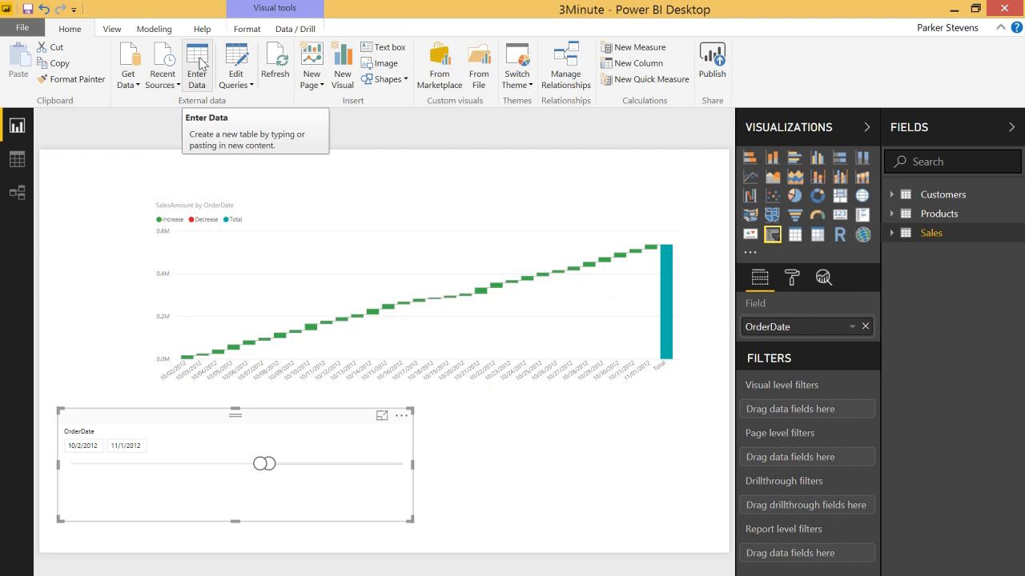
pyautogui.click(198, 52)
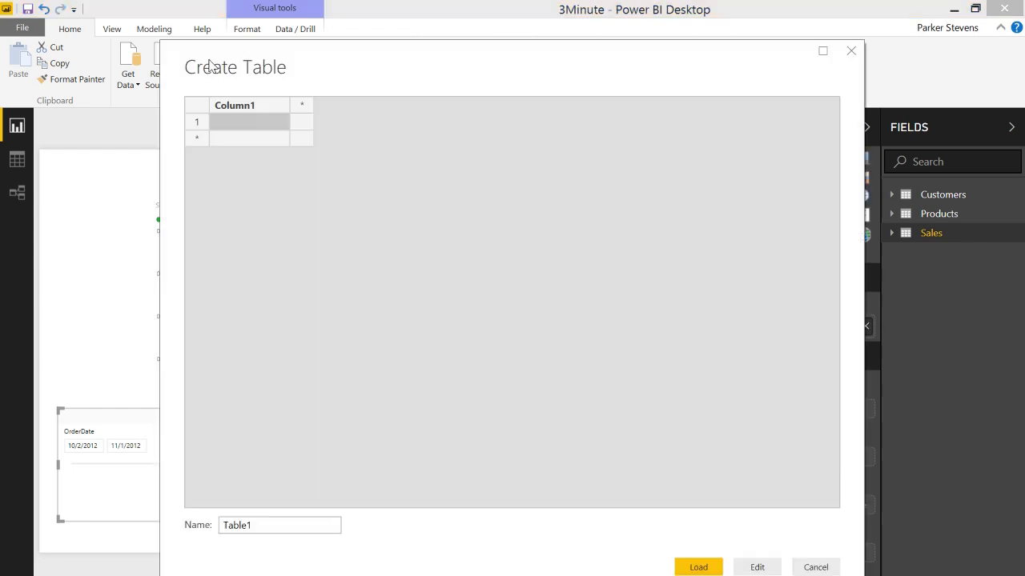
pyautogui.write('data')
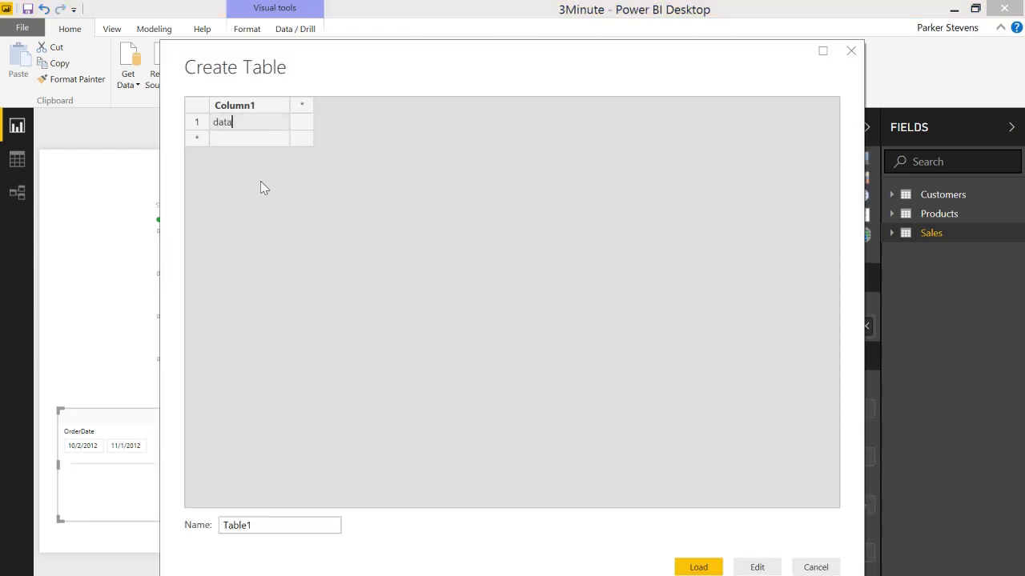
pyautogui.click(279, 525)
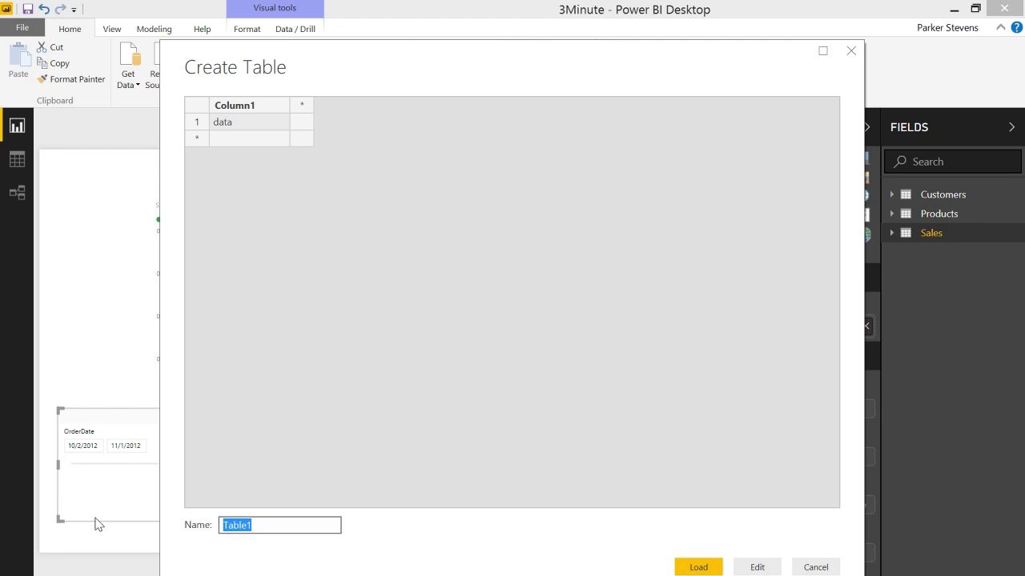
pyautogui.write('MeasureTe')
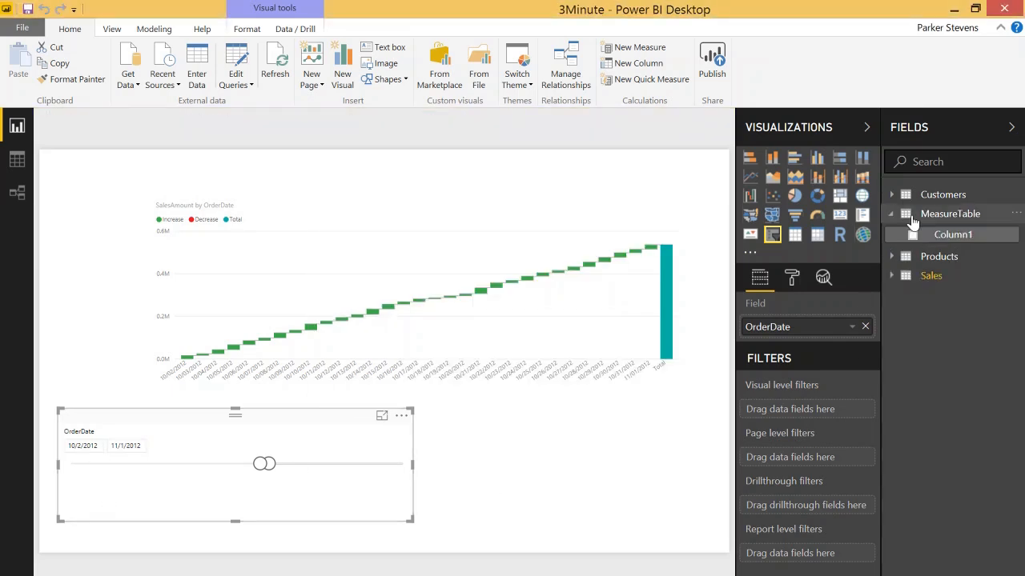
# Start a new RunningTotal measure in MeasureTable using CALCULATE.
pyautogui.rightClick(950, 214)
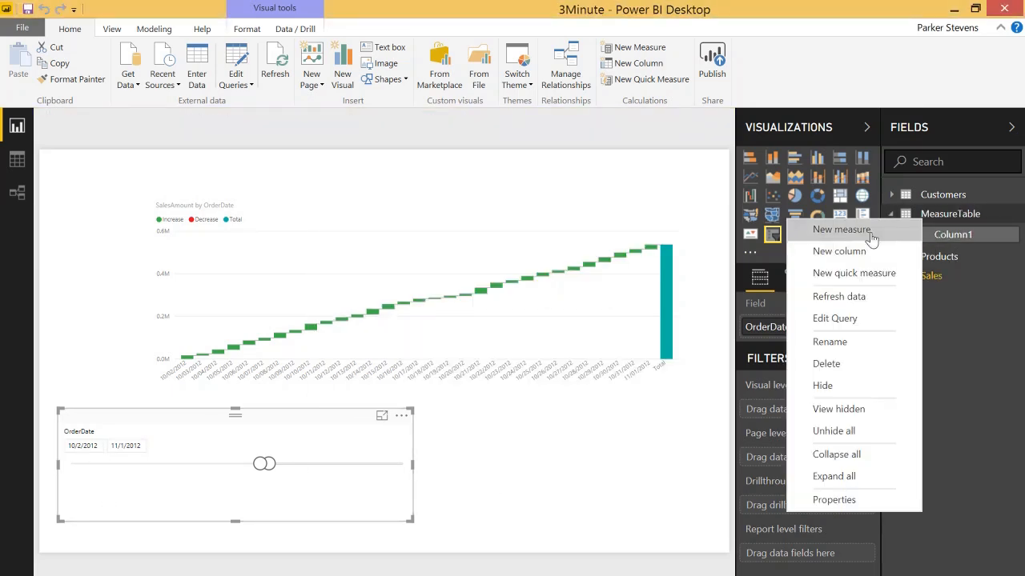
pyautogui.click(841, 230)
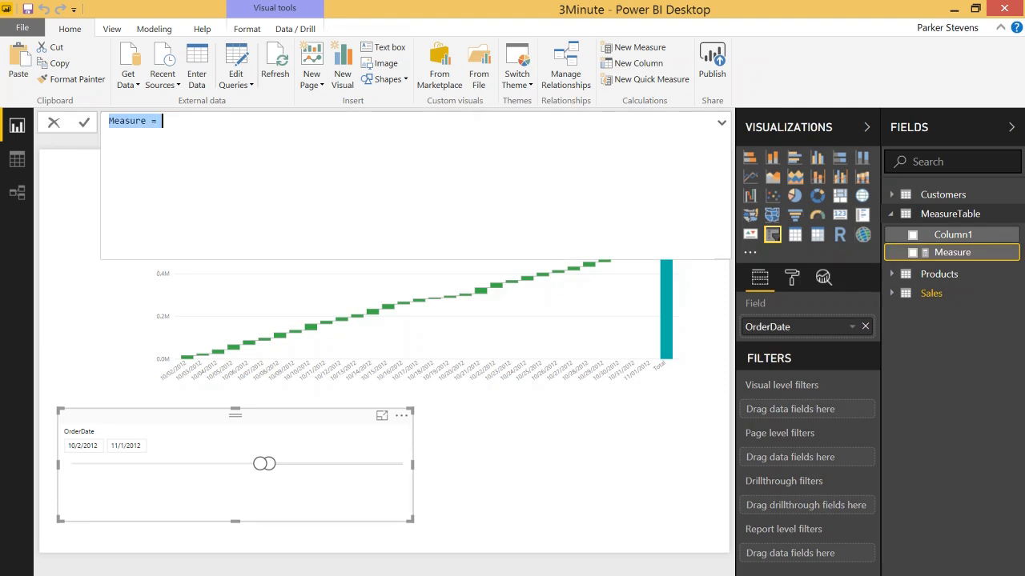
pyautogui.write('Running')
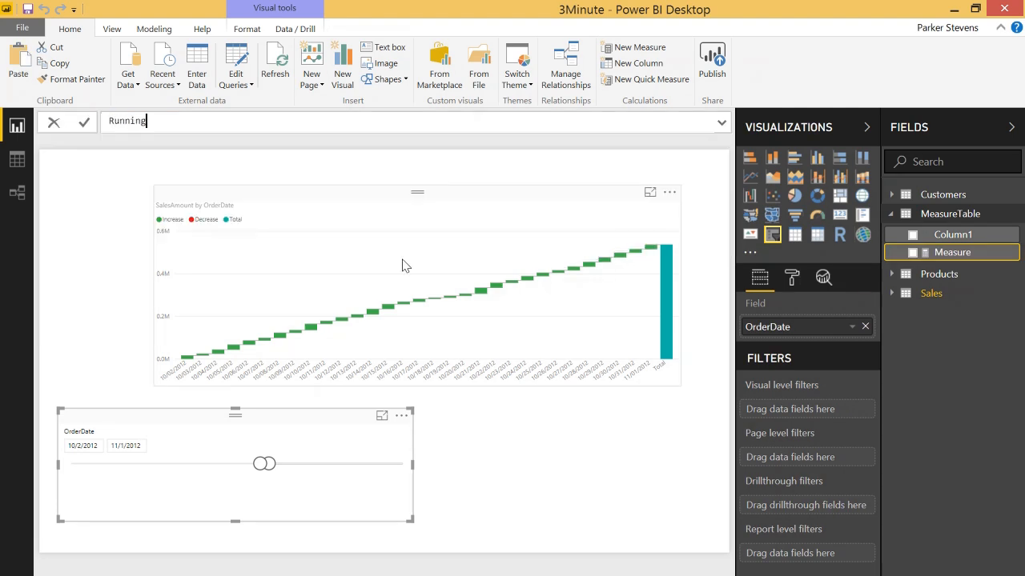
pyautogui.write('Total =')
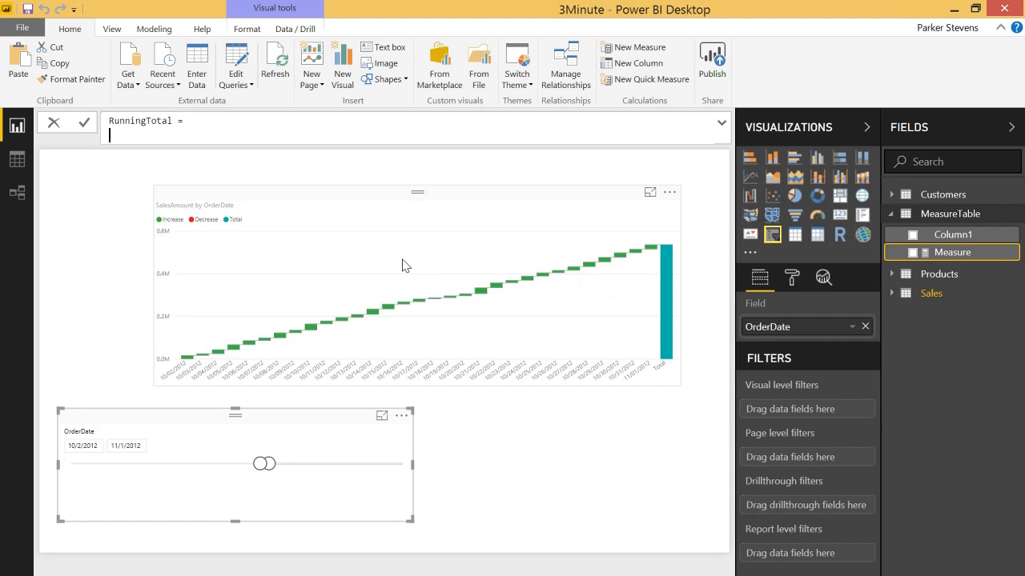
pyautogui.write('Ca')
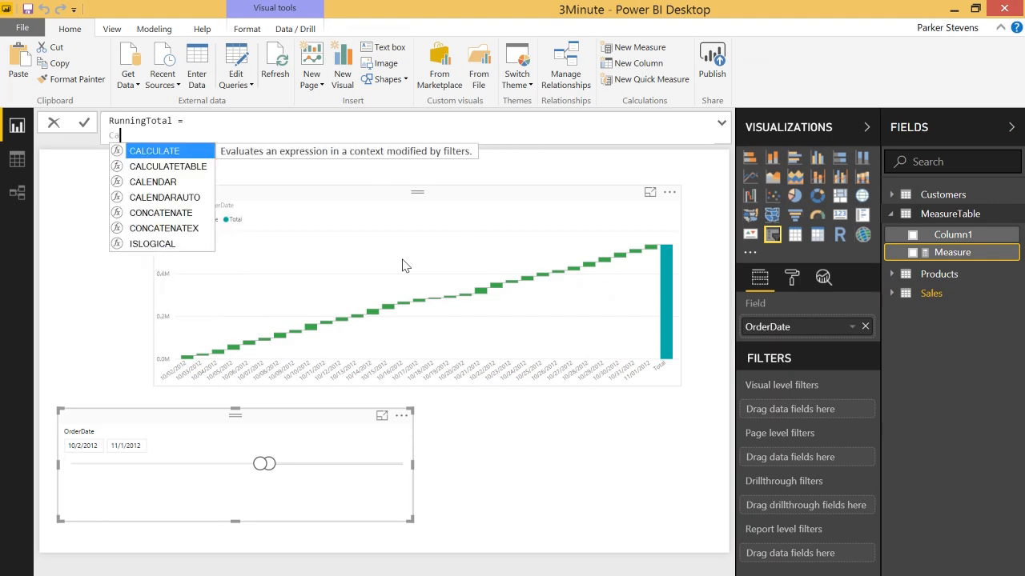
pyautogui.click(154, 150)
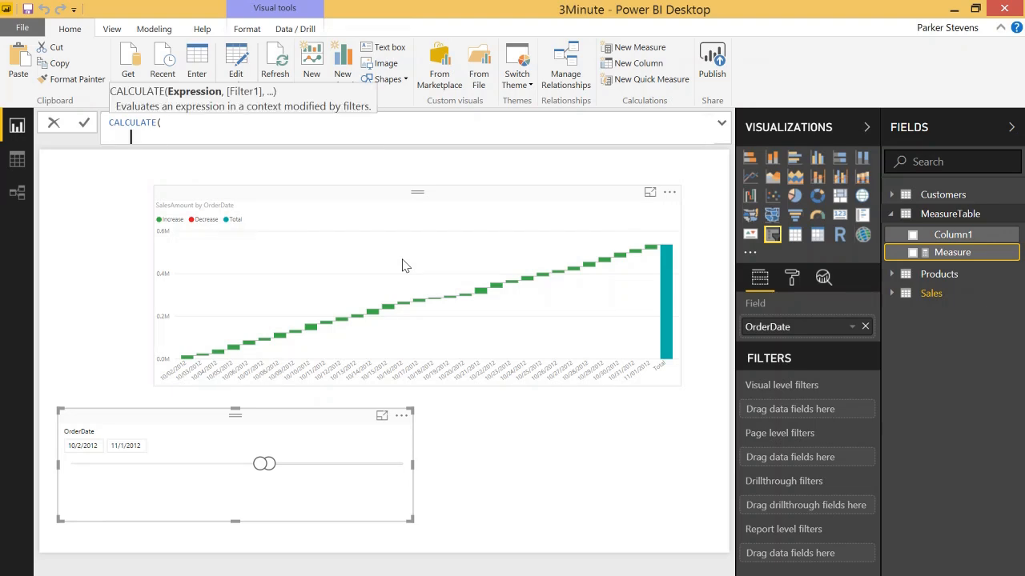
# Sum Sales[SalesAmount] over FILTER(ALLSELECTED(Sales), Sales[OrderDate] <= MAX(Sales[OrderDate])).
pyautogui.write('SUM(')
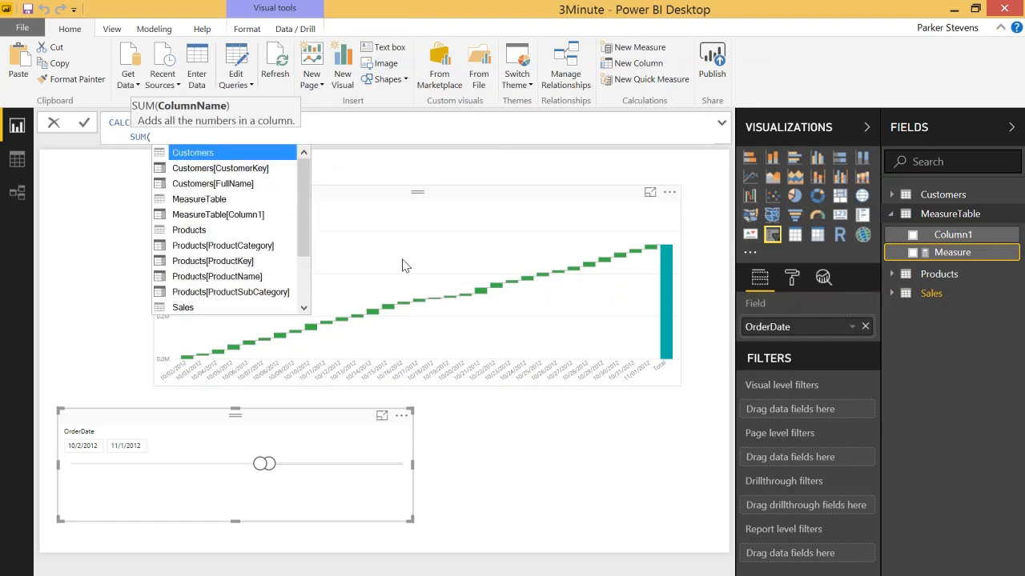
pyautogui.write('sales[SalesAmount]),')
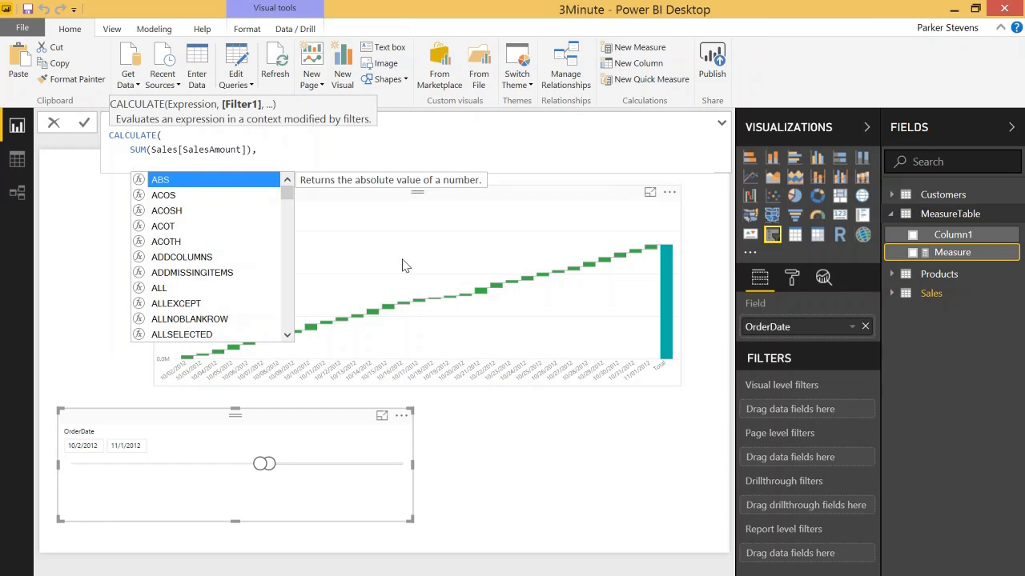
pyautogui.write('FILTER(')
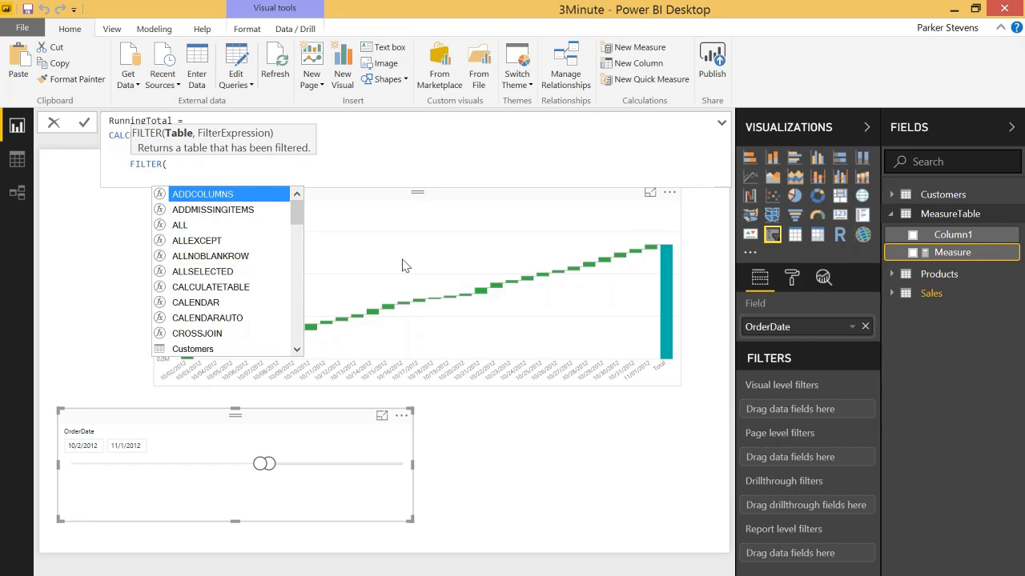
pyautogui.write('ALLS')
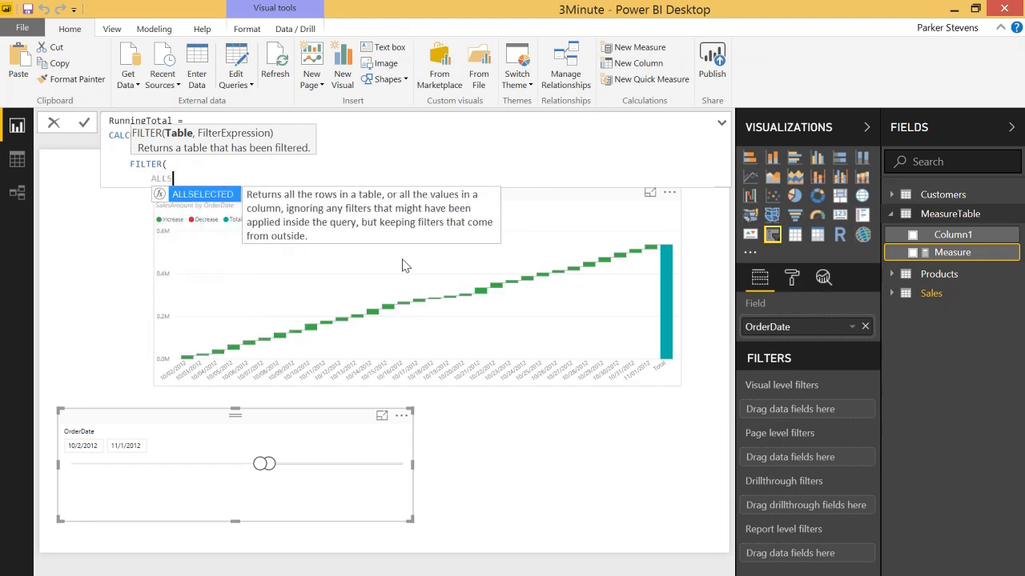
pyautogui.write('(')
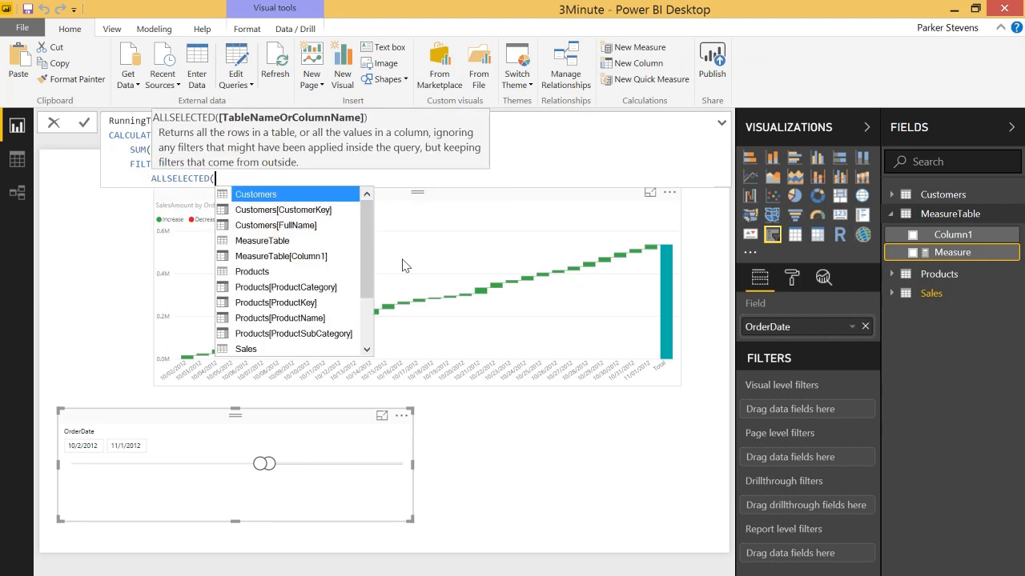
pyautogui.write('Sales)')
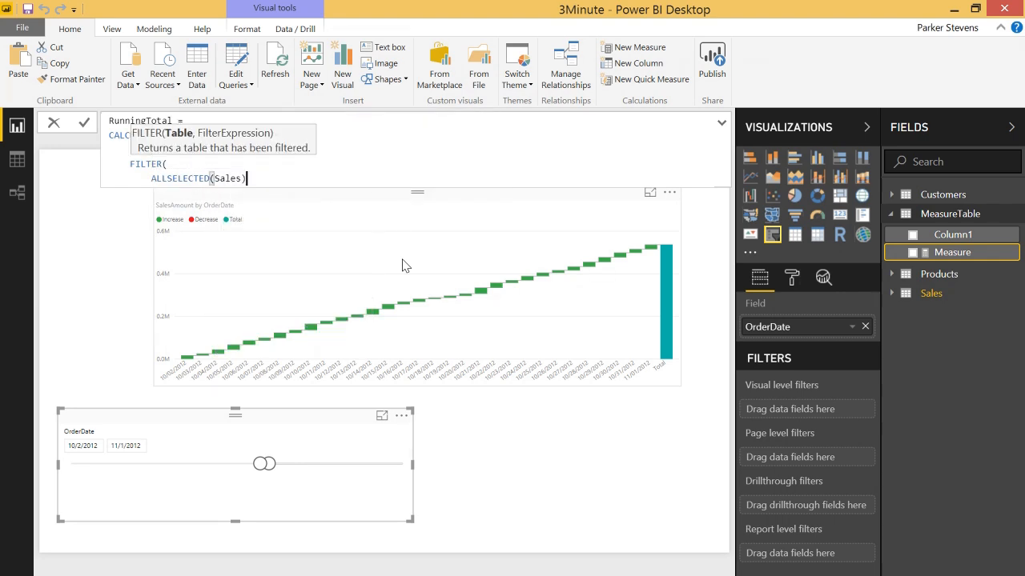
pyautogui.write(',')
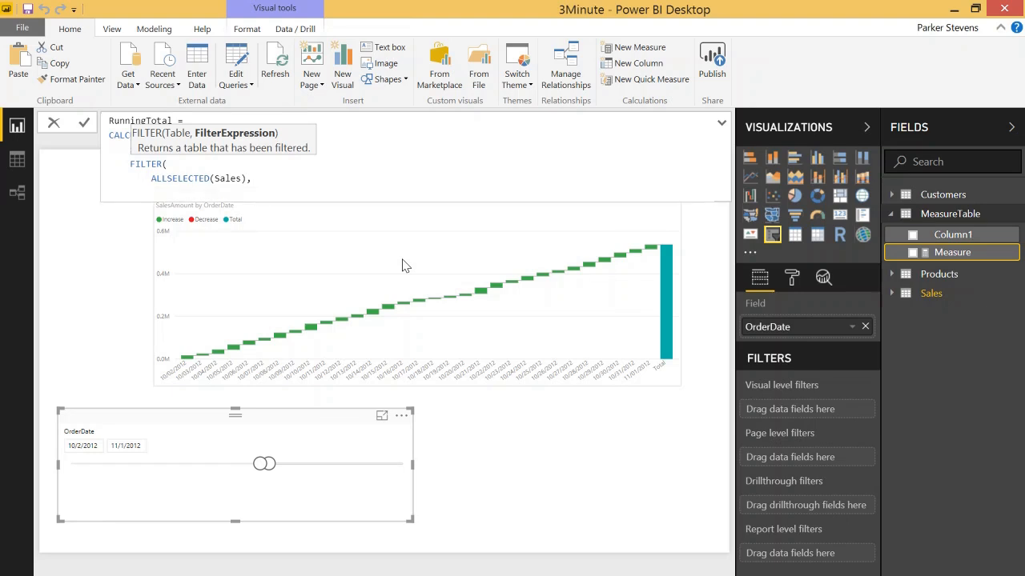
pyautogui.write('Sales[OrderDate]')
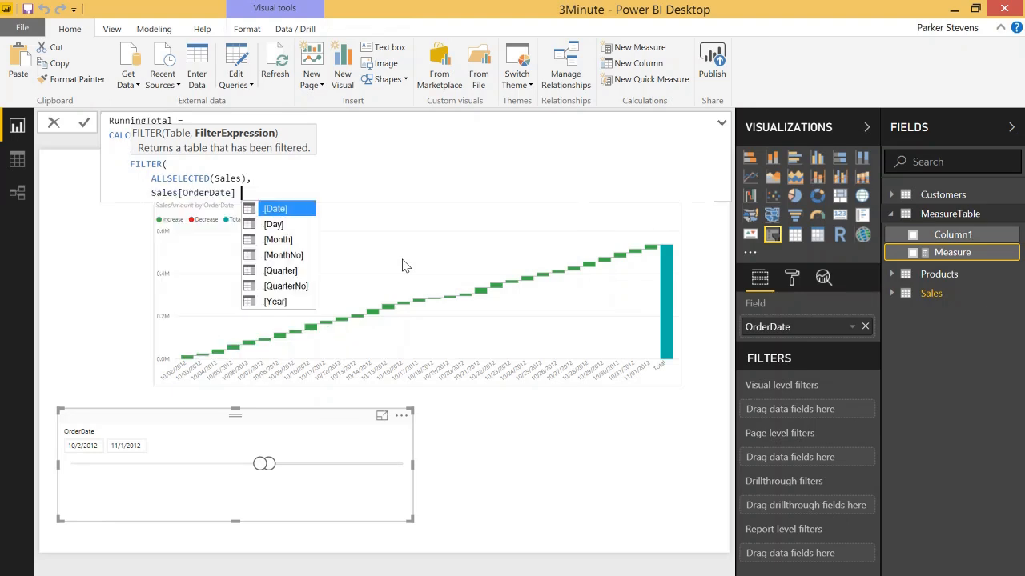
pyautogui.write('<=')
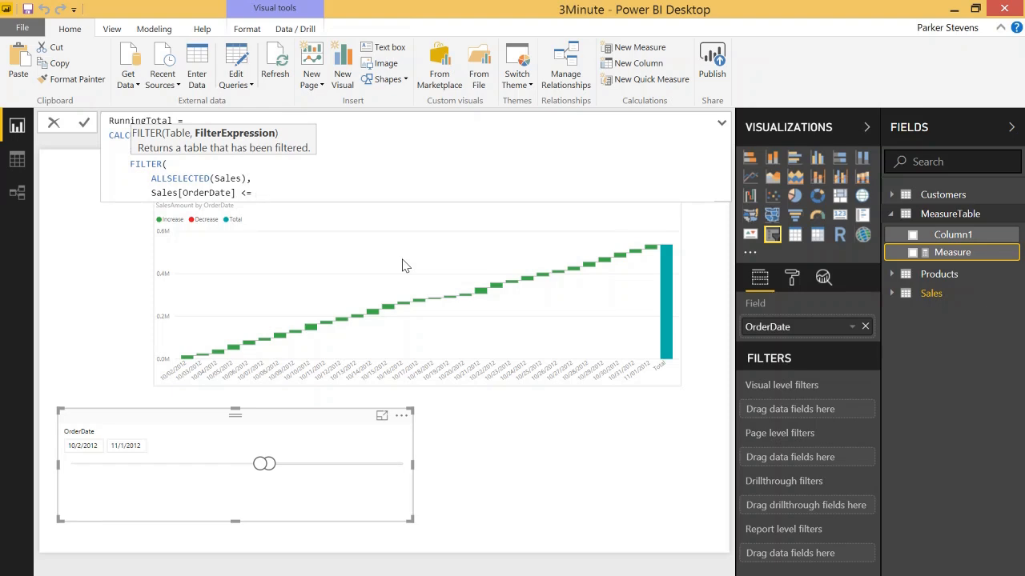
pyautogui.write('MAX(or')
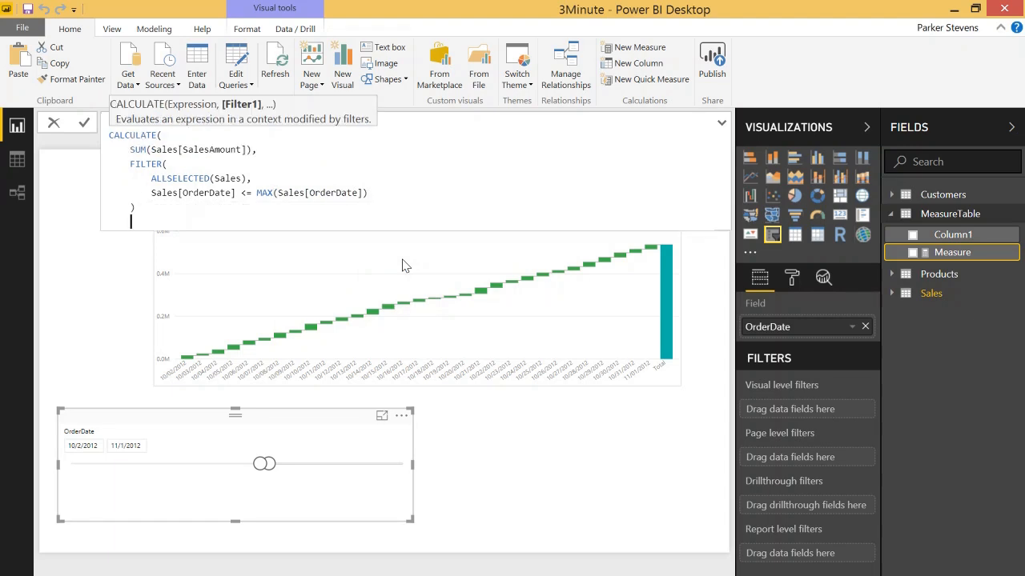
pyautogui.write('RunningTotal =')
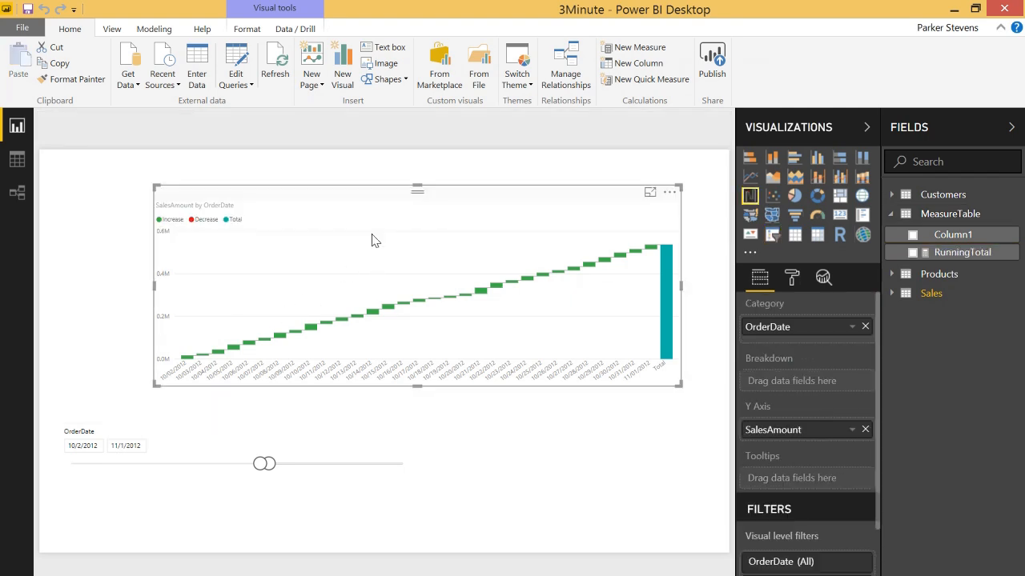
pyautogui.moveTo(750, 177)
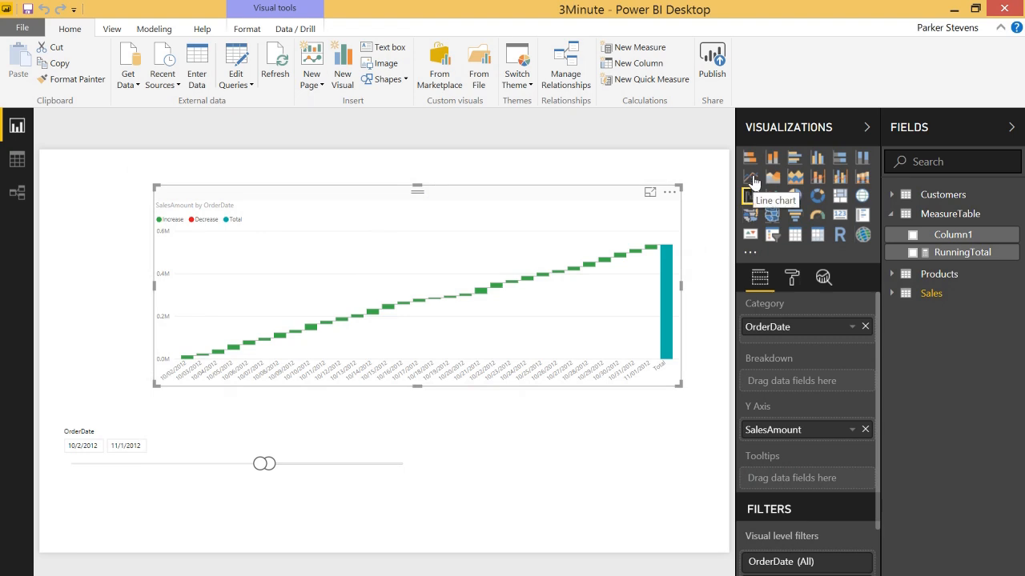
# Convert the waterfall to a line chart and add RunningTotal as a second line.
pyautogui.click(750, 176)
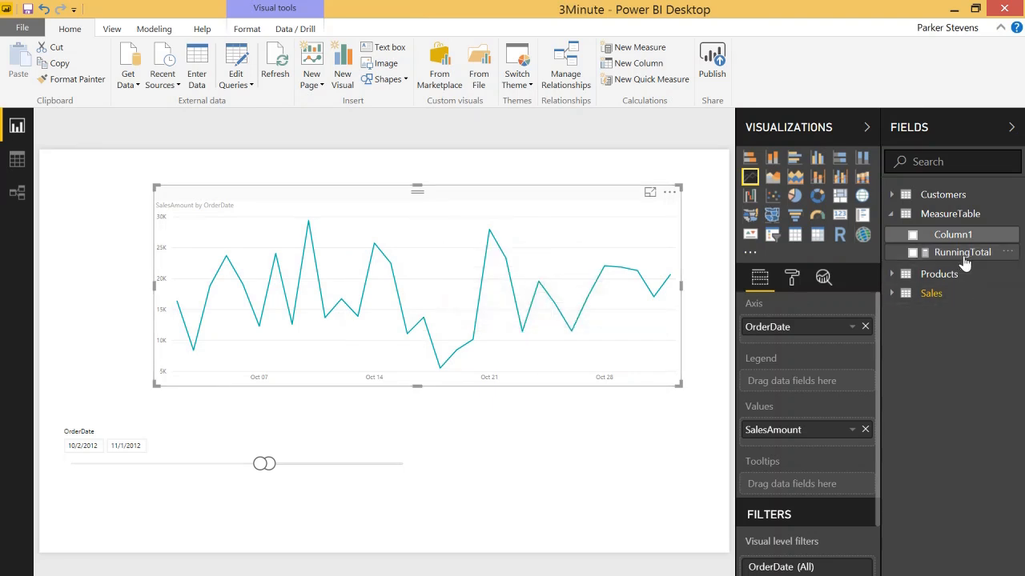
pyautogui.click(911, 252)
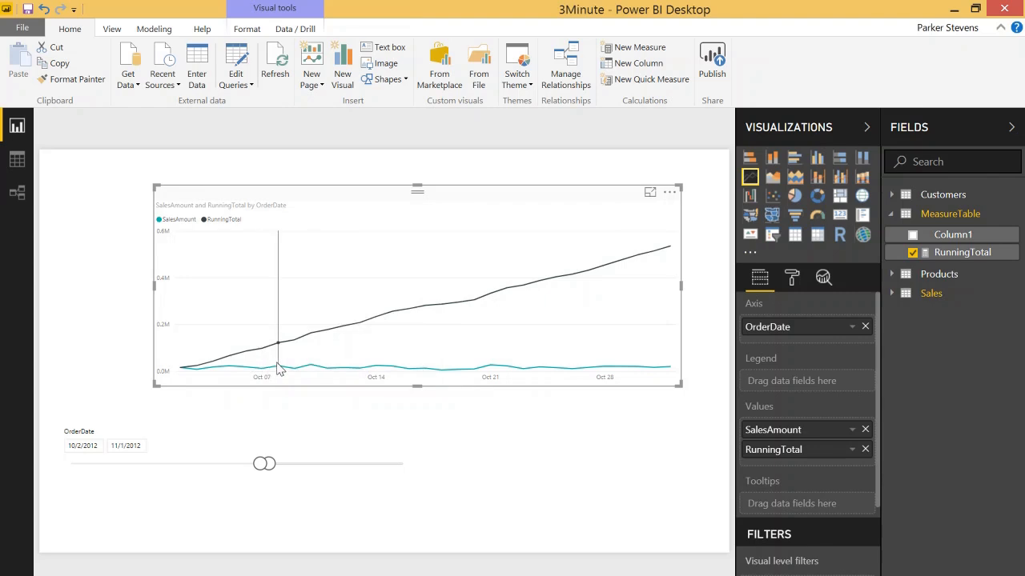
pyautogui.moveTo(313, 342)
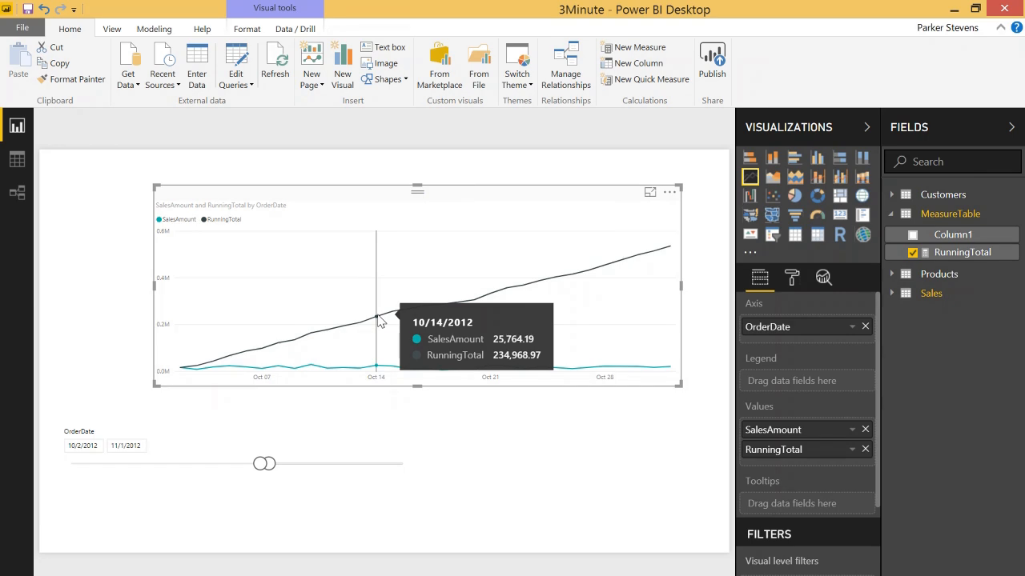
pyautogui.moveTo(402, 320)
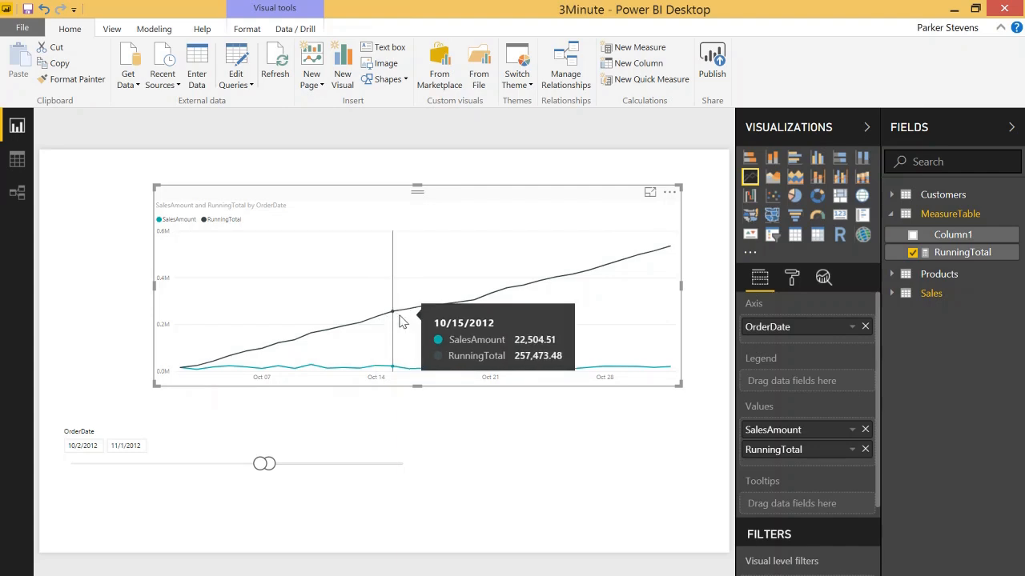
pyautogui.moveTo(414, 320)
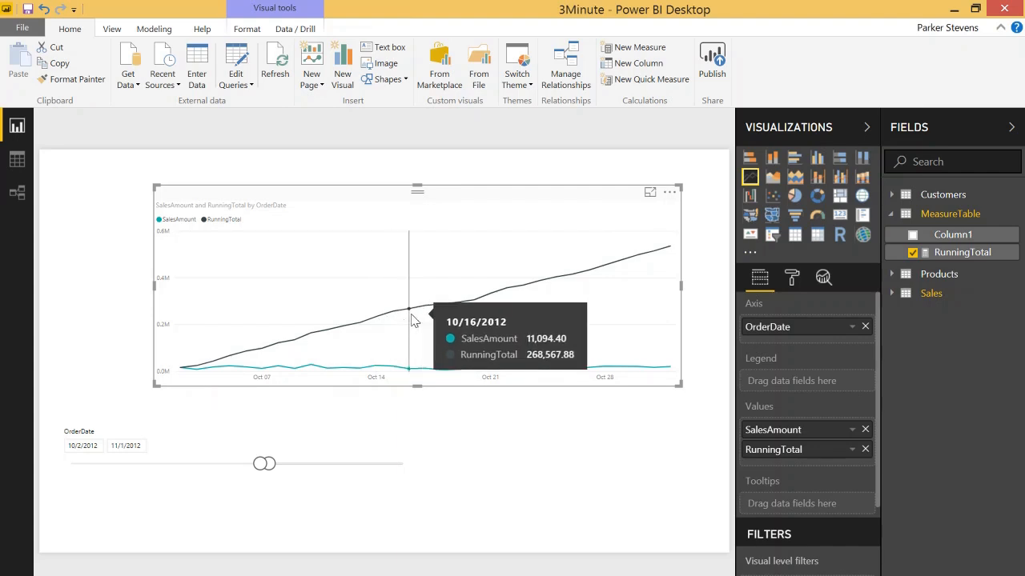
pyautogui.moveTo(479, 288)
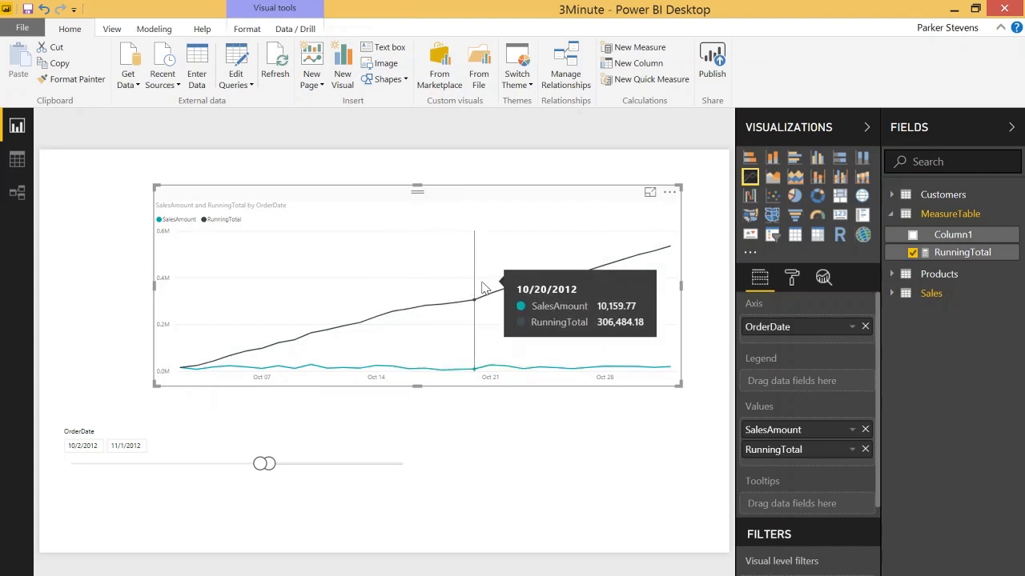
pyautogui.moveTo(564, 276)
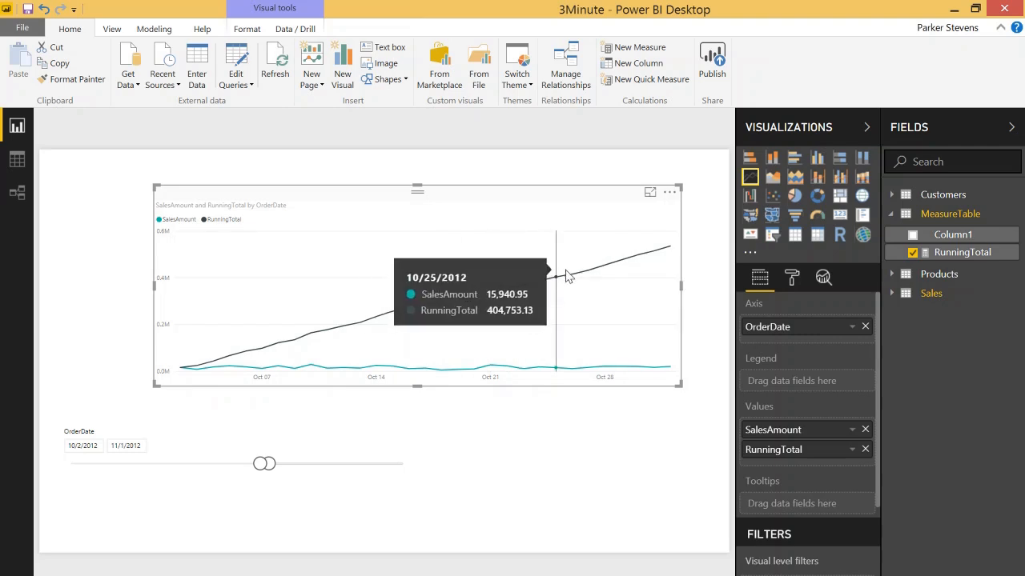
pyautogui.moveTo(537, 245)
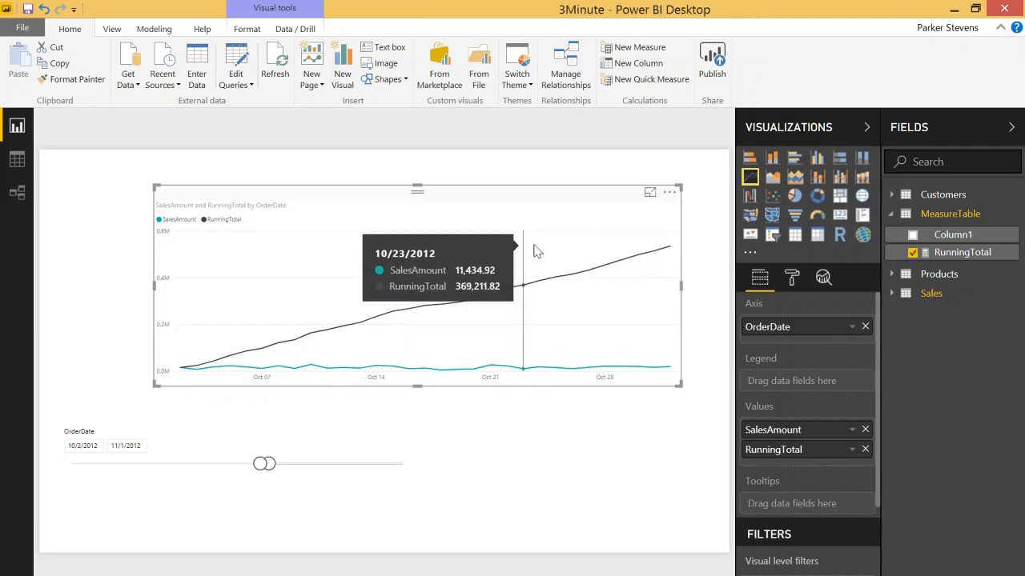
pyautogui.moveTo(526, 266)
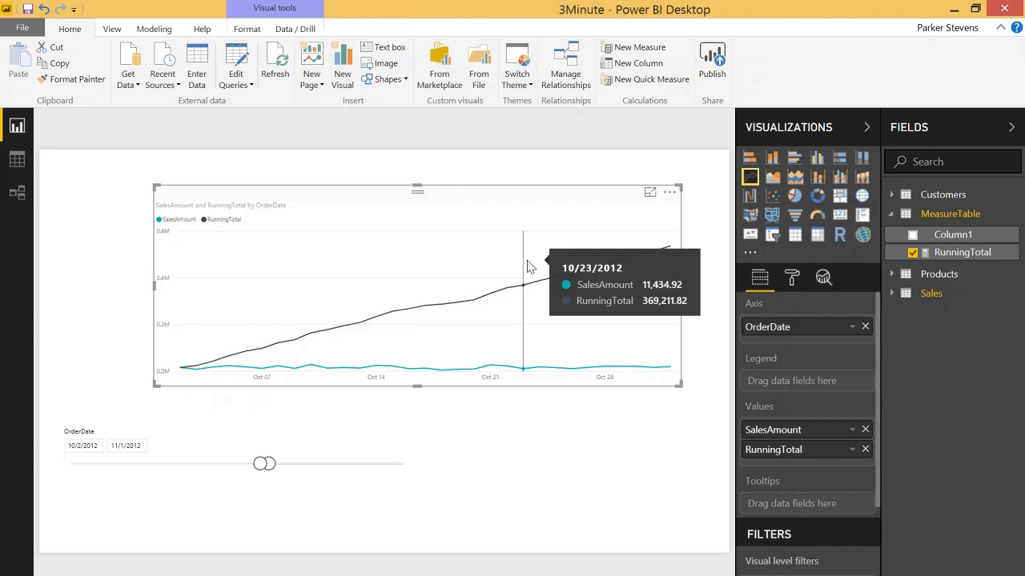
pyautogui.moveTo(754, 198)
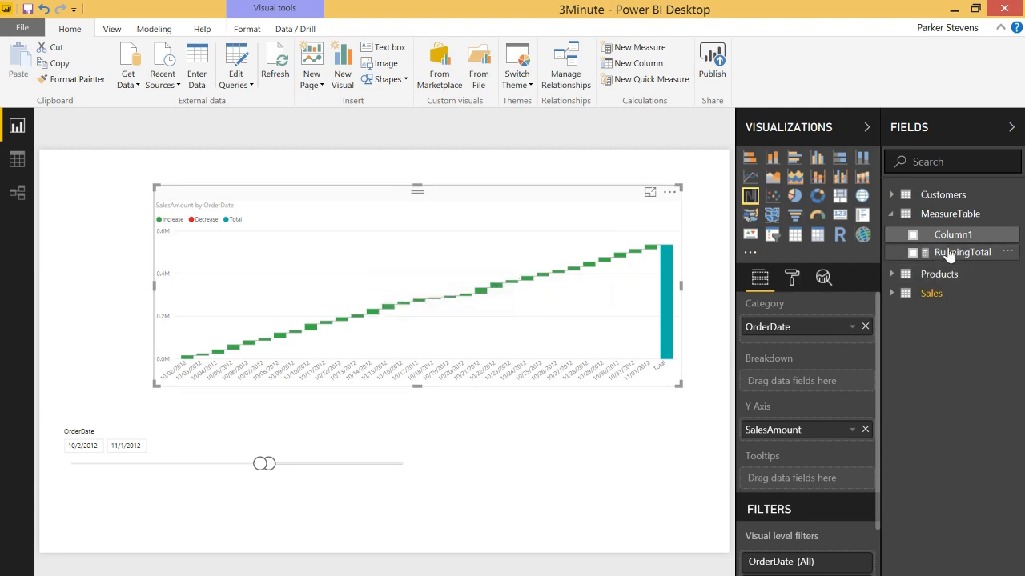
# Add RunningTotal to the waterfall chart's tooltips.
pyautogui.click(911, 252)
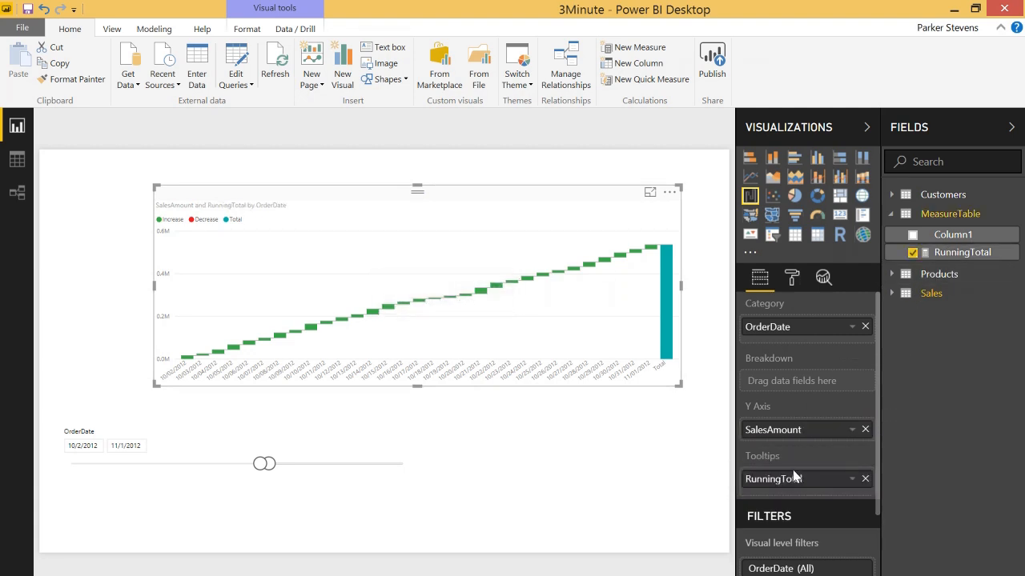
pyautogui.moveTo(375, 319)
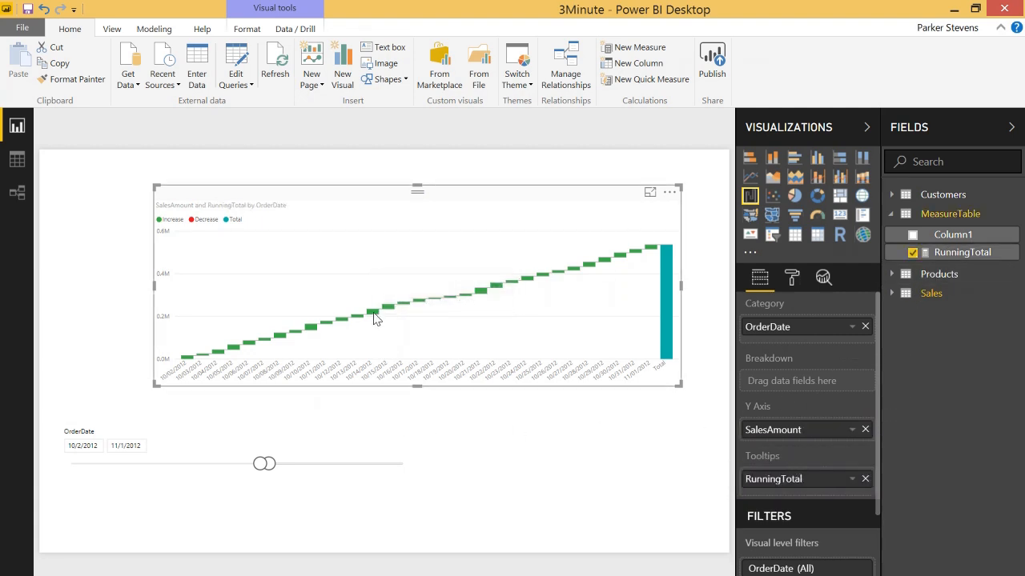
pyautogui.moveTo(374, 319)
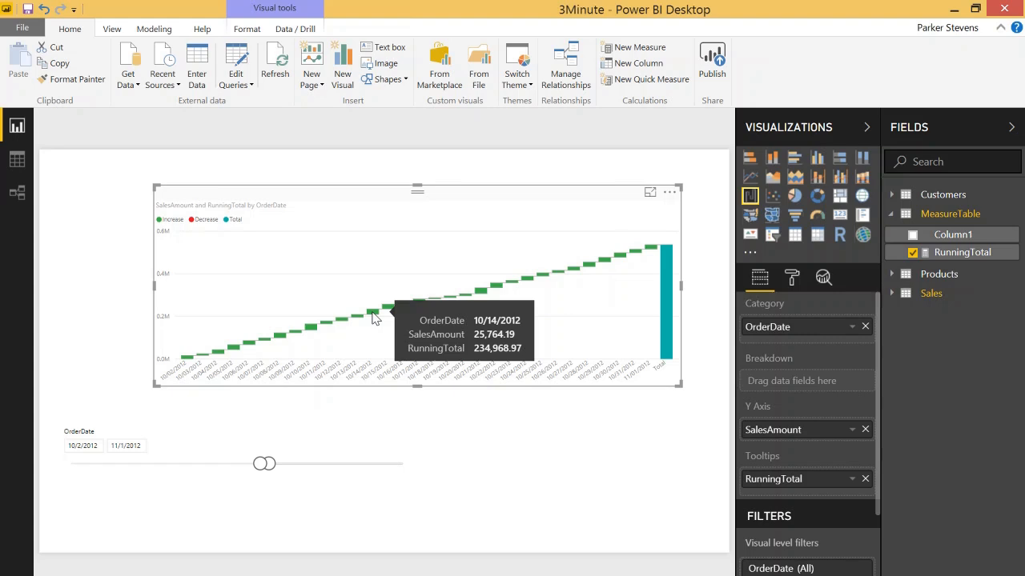
pyautogui.moveTo(649, 251)
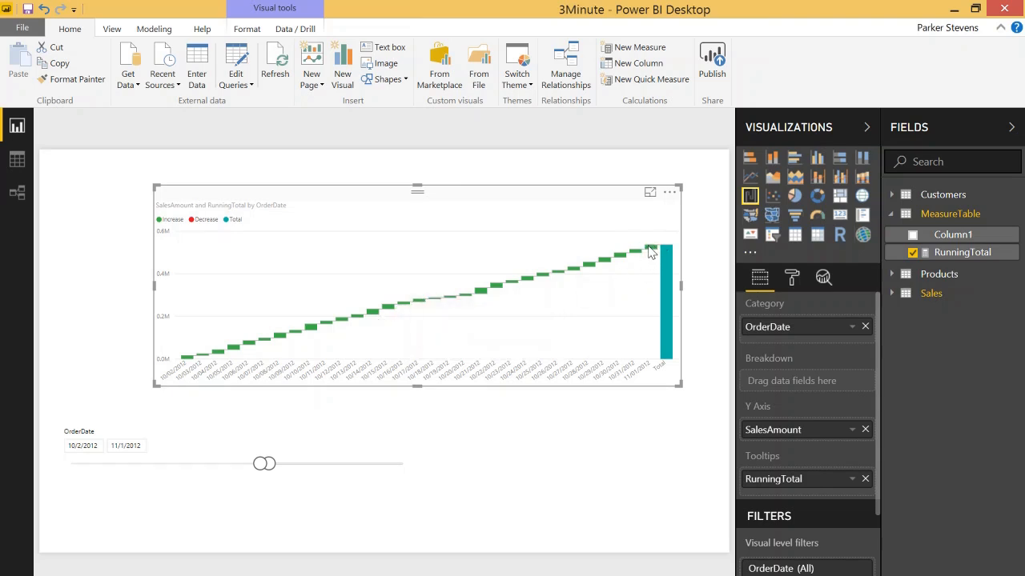
pyautogui.moveTo(650, 251)
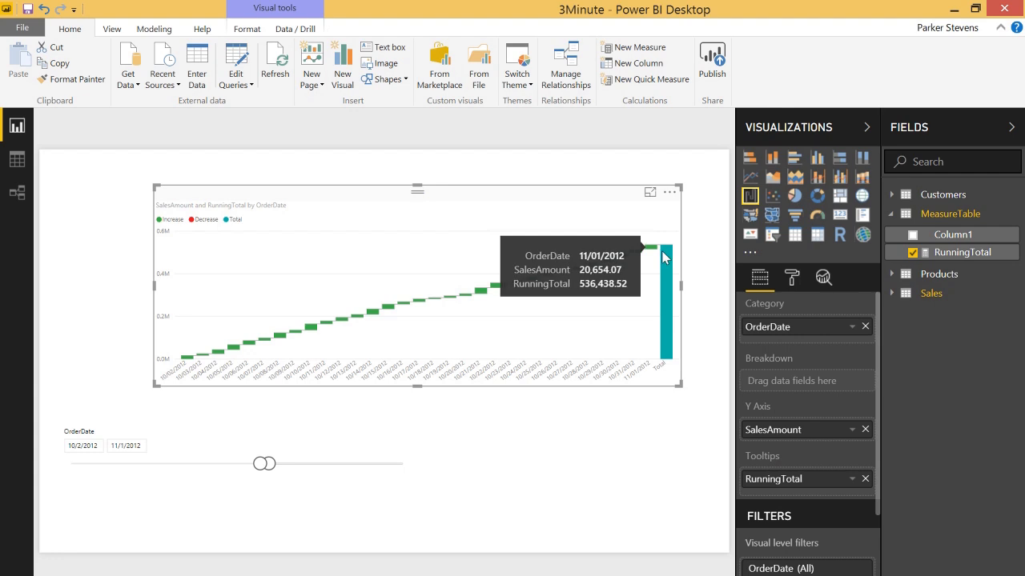
pyautogui.moveTo(666, 257)
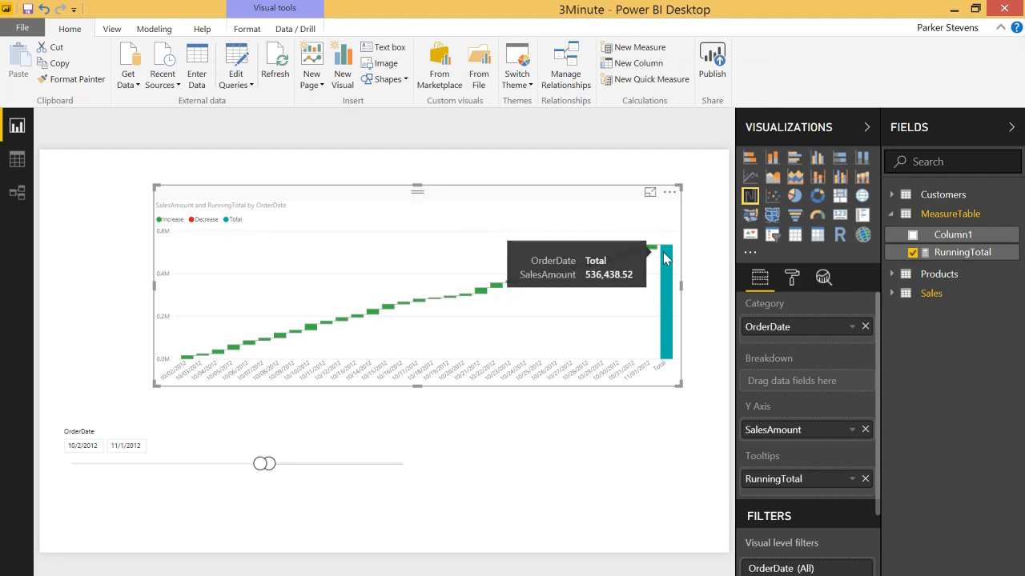
pyautogui.moveTo(686, 246)
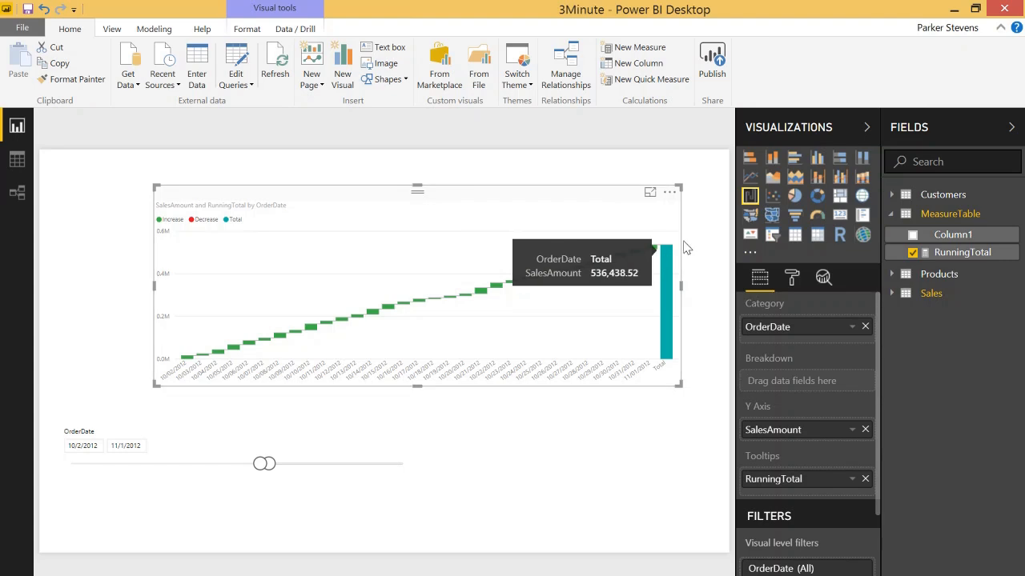
pyautogui.moveTo(773, 157)
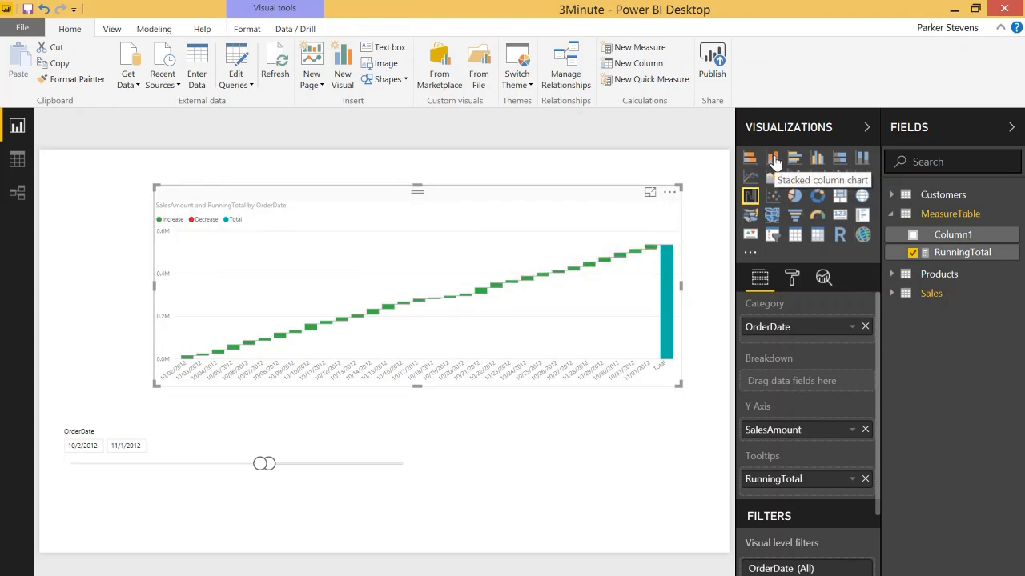
# Convert the chart to a stacked column chart.
pyautogui.click(773, 157)
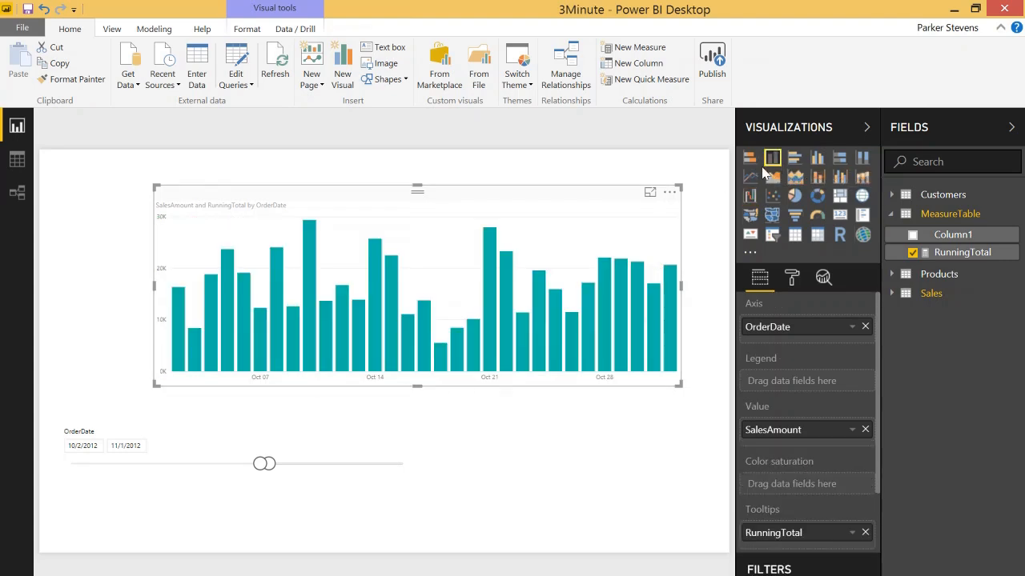
pyautogui.moveTo(348, 227)
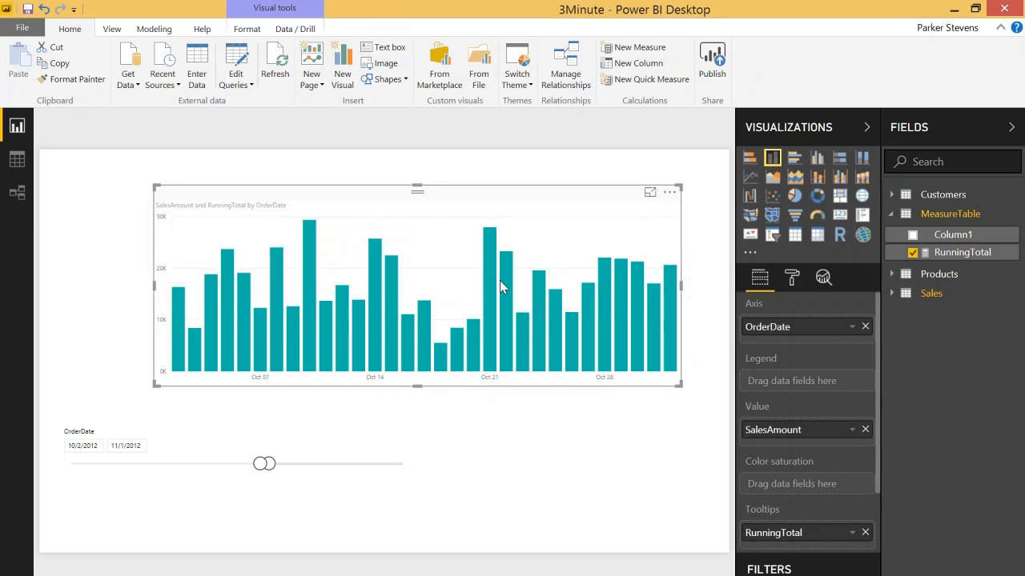
pyautogui.moveTo(590, 293)
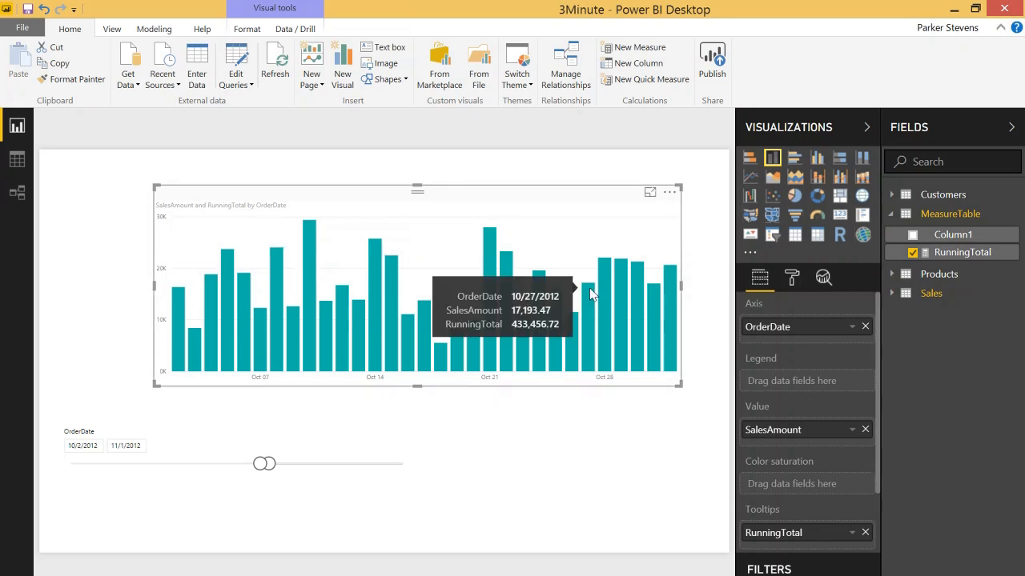